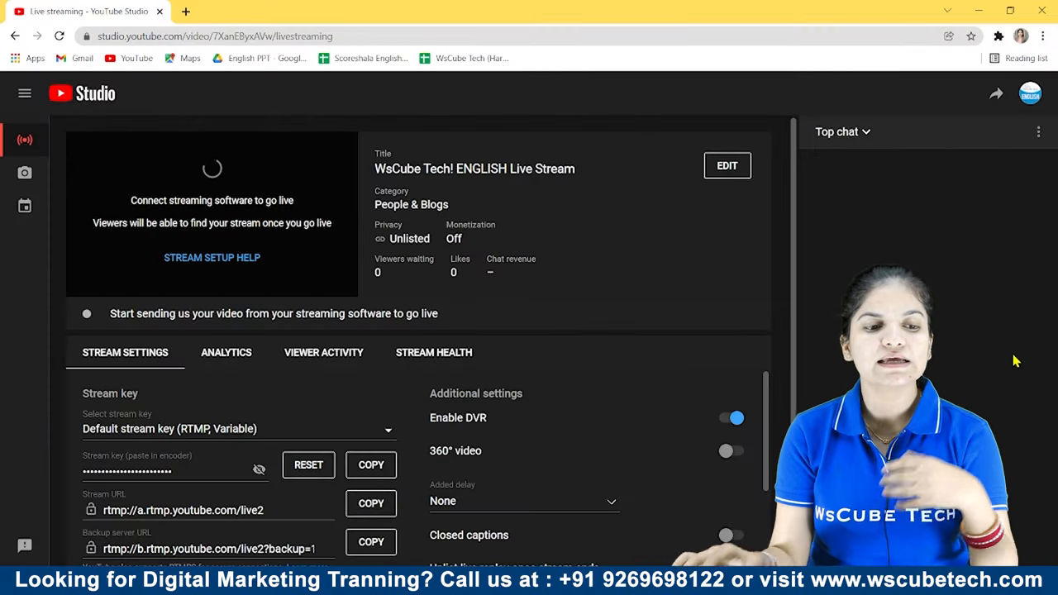
Step: Check the live stream's viewer activity and stream health in the control room
{"action": "scroll", "scroll_direction": "down", "scroll_amount": 3}
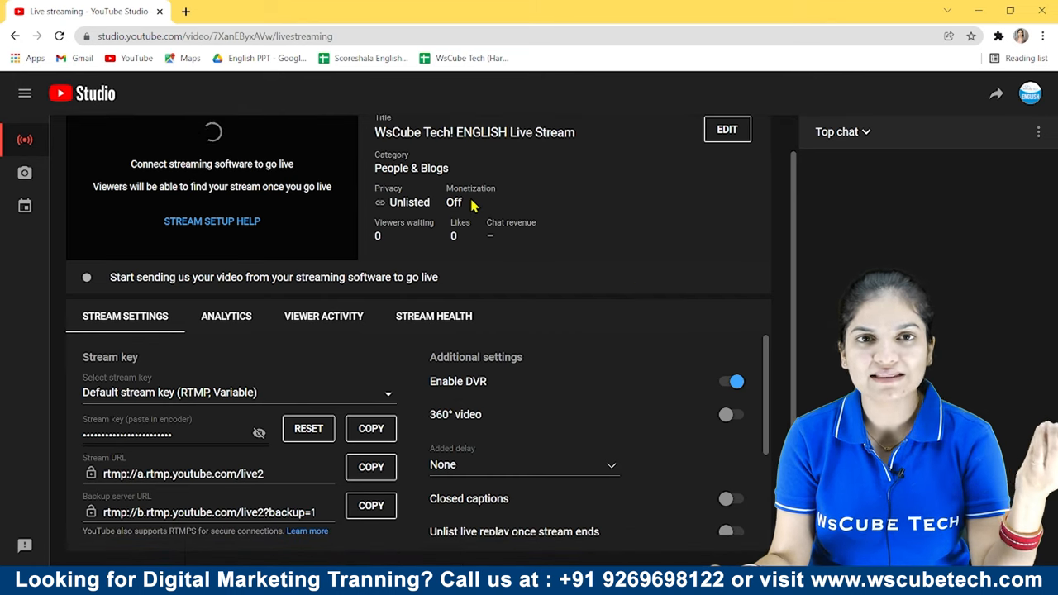
{"action": "mouse_move", "coordinate": [128, 330]}
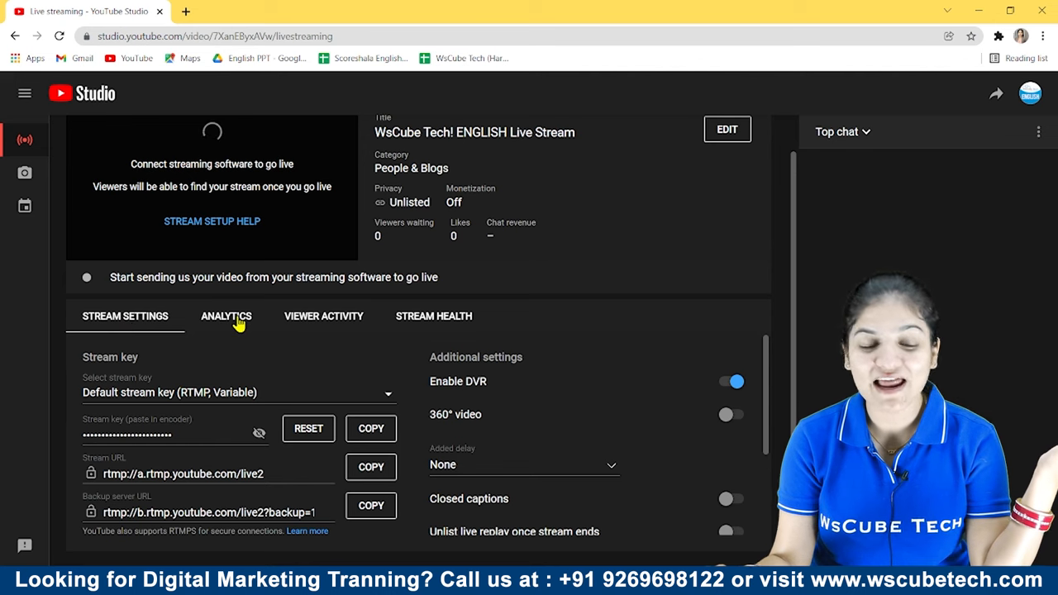
{"action": "left_click", "coordinate": [323, 315]}
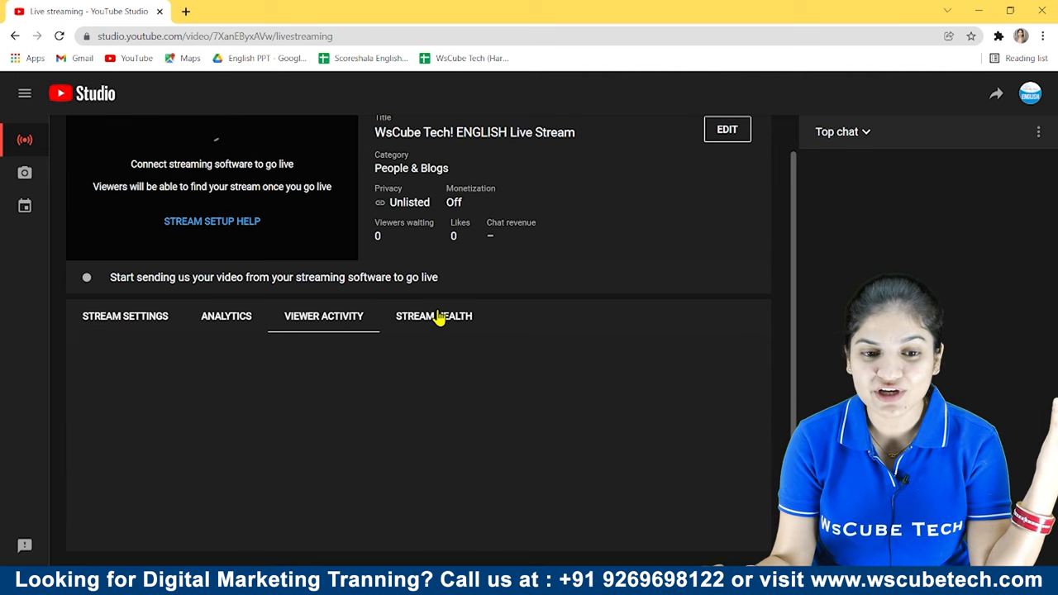
{"action": "left_click", "coordinate": [125, 352]}
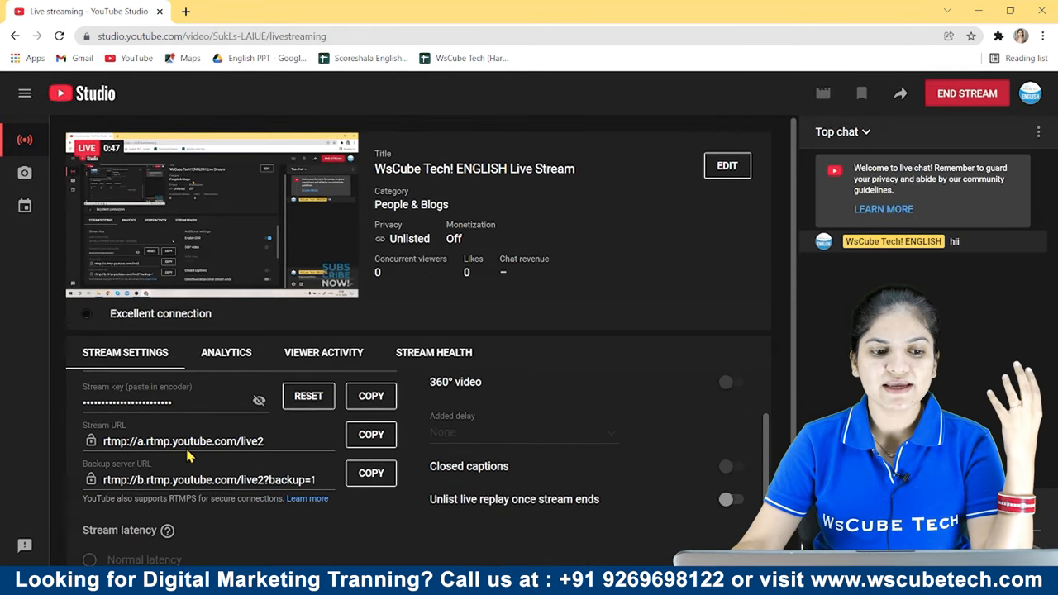
{"action": "scroll", "scroll_direction": "down", "scroll_amount": 3}
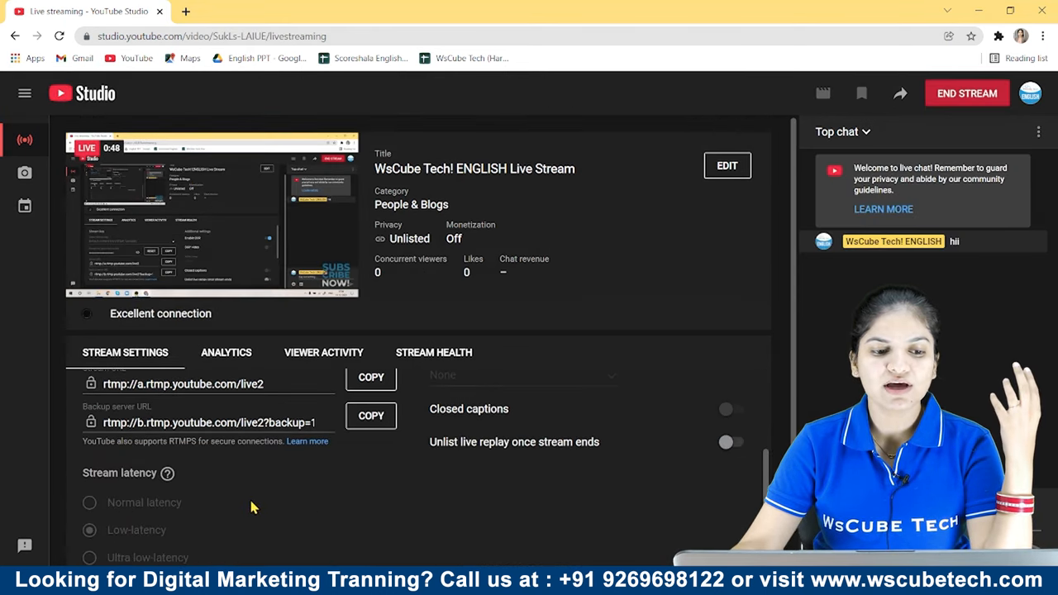
{"action": "scroll", "scroll_direction": "down", "scroll_amount": 3}
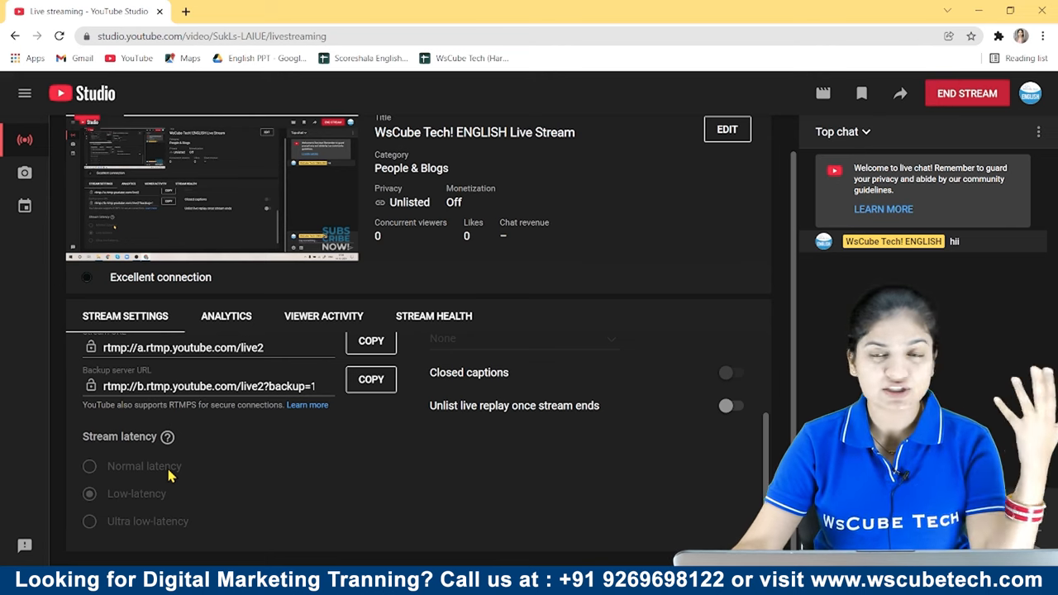
{"action": "mouse_move", "coordinate": [613, 260]}
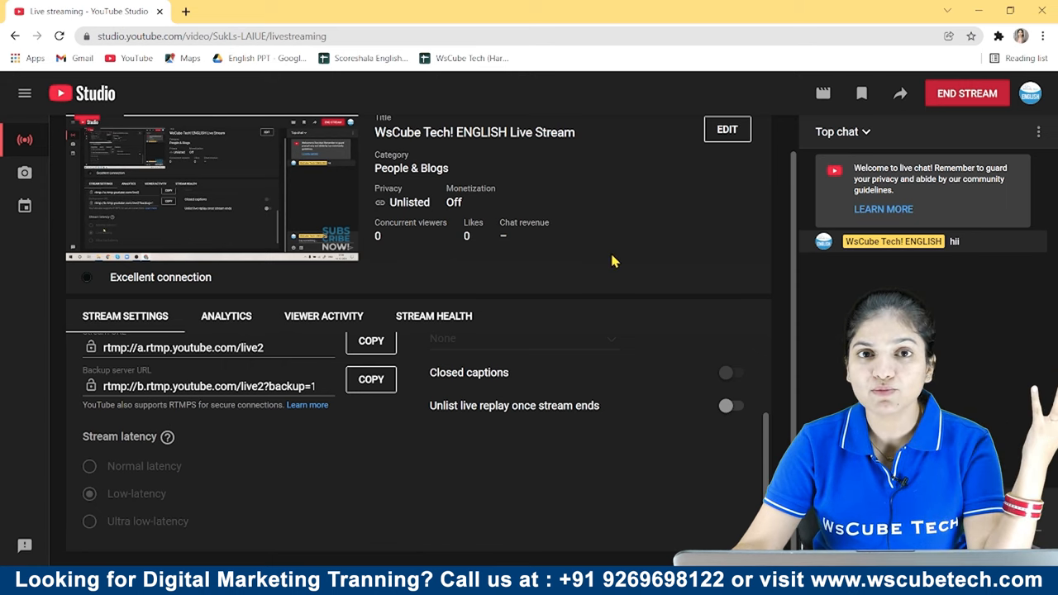
{"action": "mouse_move", "coordinate": [169, 537]}
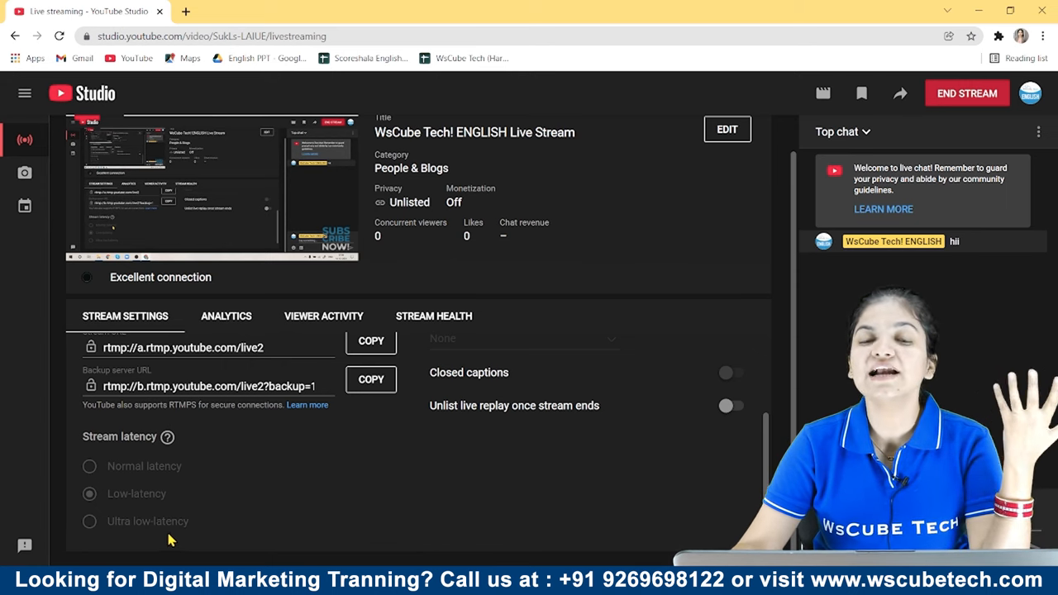
{"action": "mouse_move", "coordinate": [150, 480]}
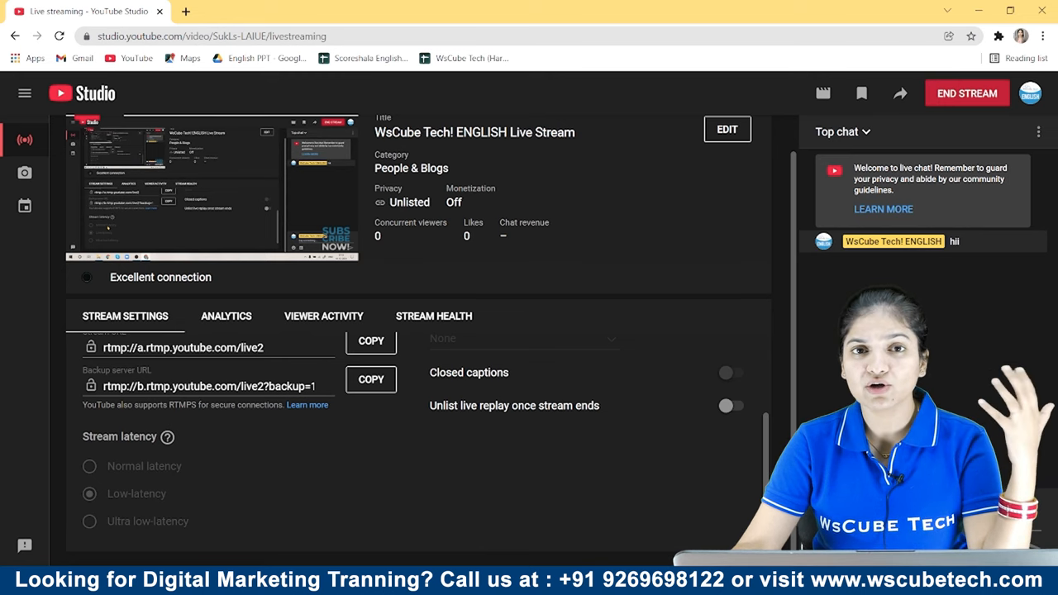
{"action": "mouse_move", "coordinate": [152, 542]}
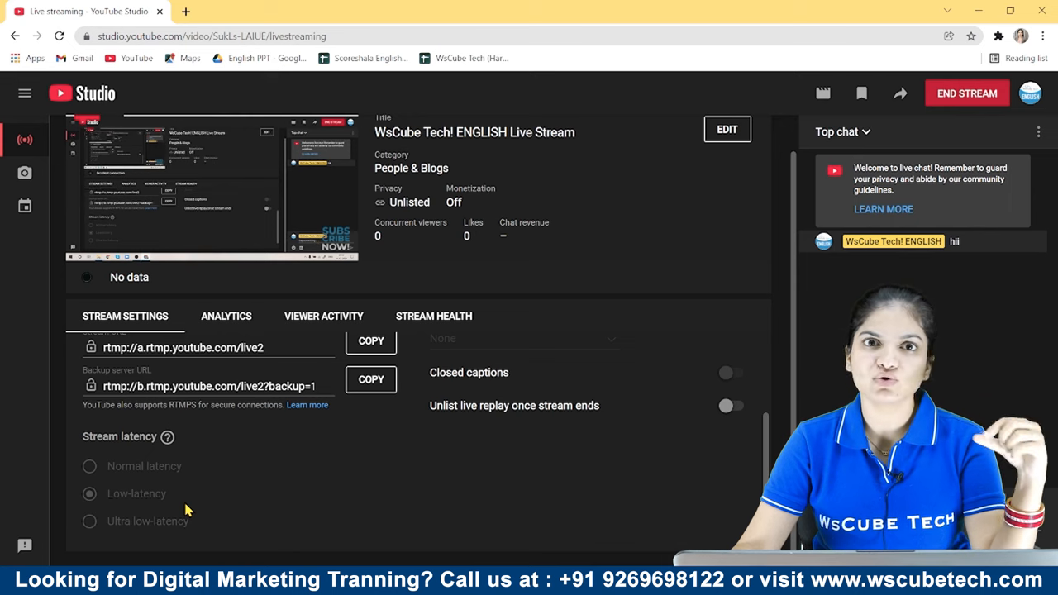
{"action": "mouse_move", "coordinate": [417, 421]}
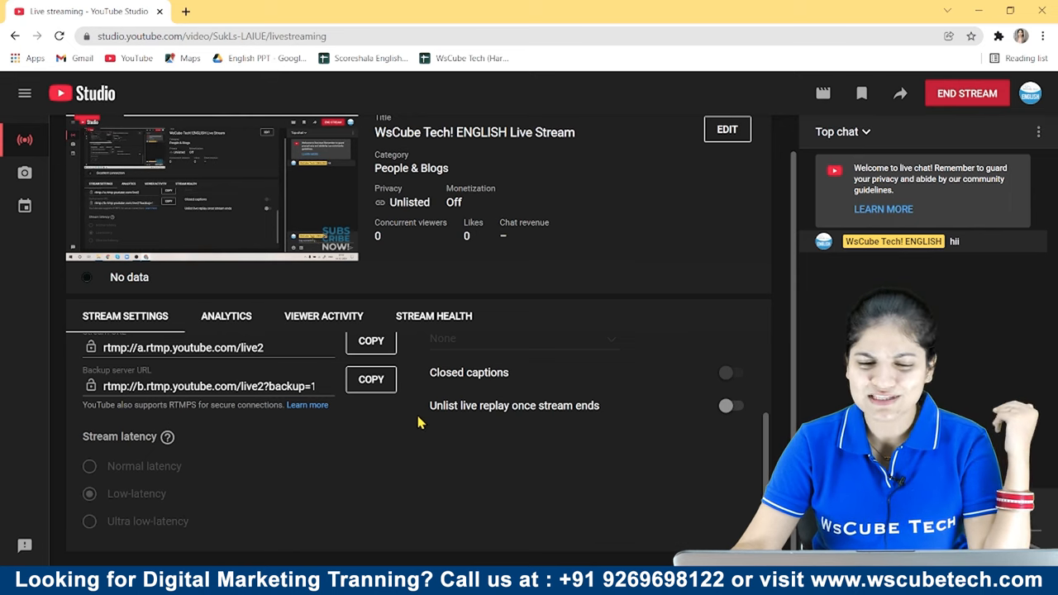
{"action": "scroll", "scroll_direction": "up", "scroll_amount": 3}
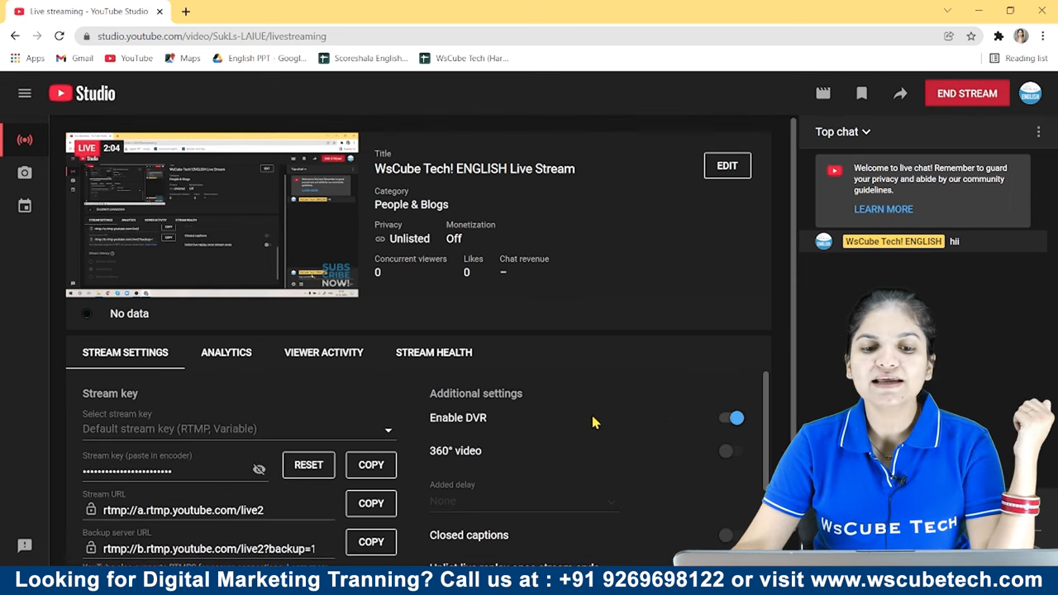
{"action": "mouse_move", "coordinate": [256, 259]}
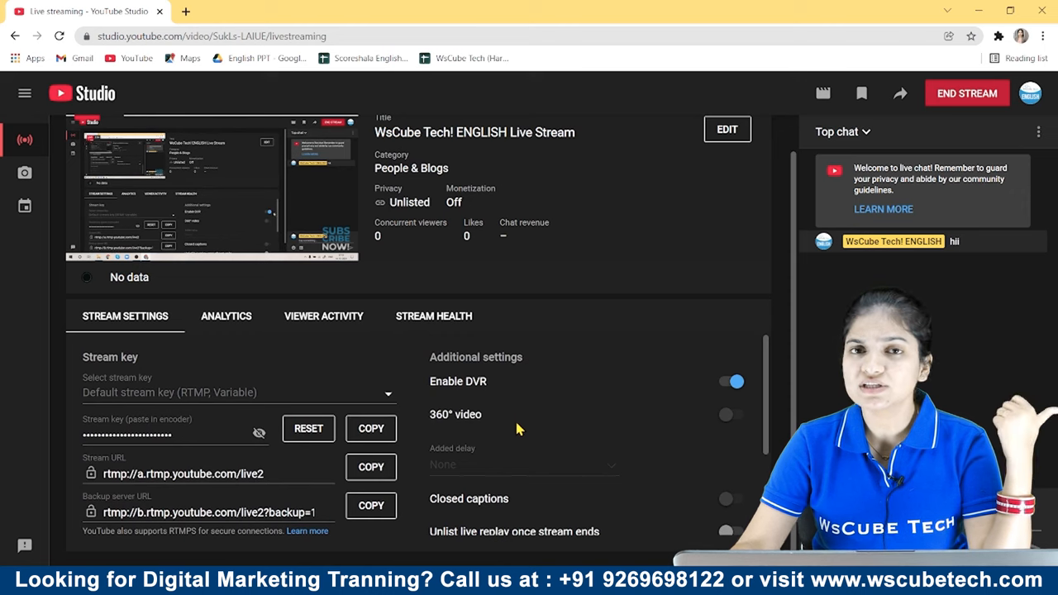
{"action": "mouse_move", "coordinate": [484, 427]}
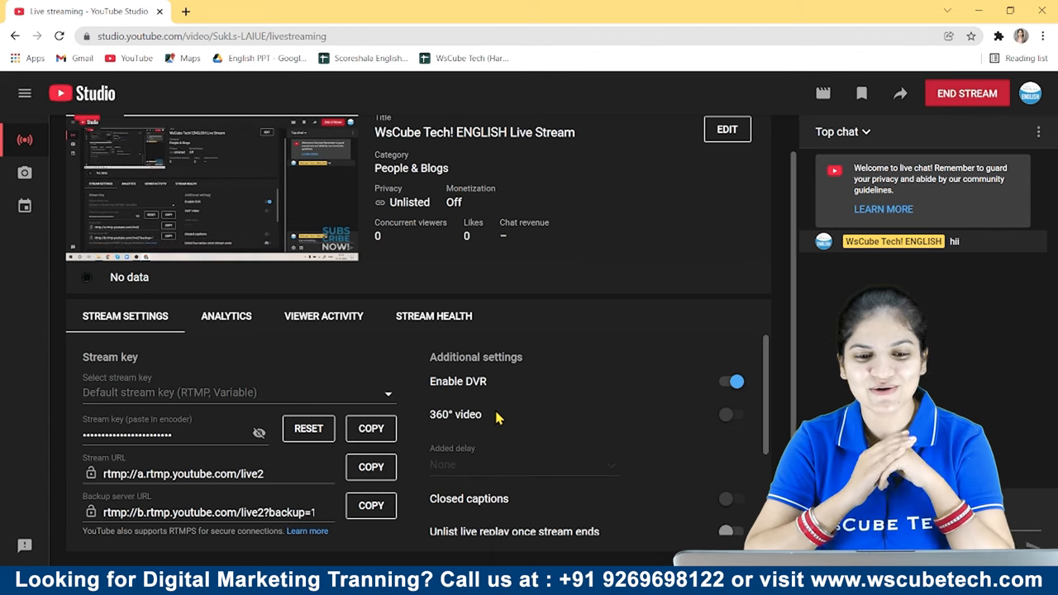
{"action": "scroll", "scroll_direction": "down", "scroll_amount": 3}
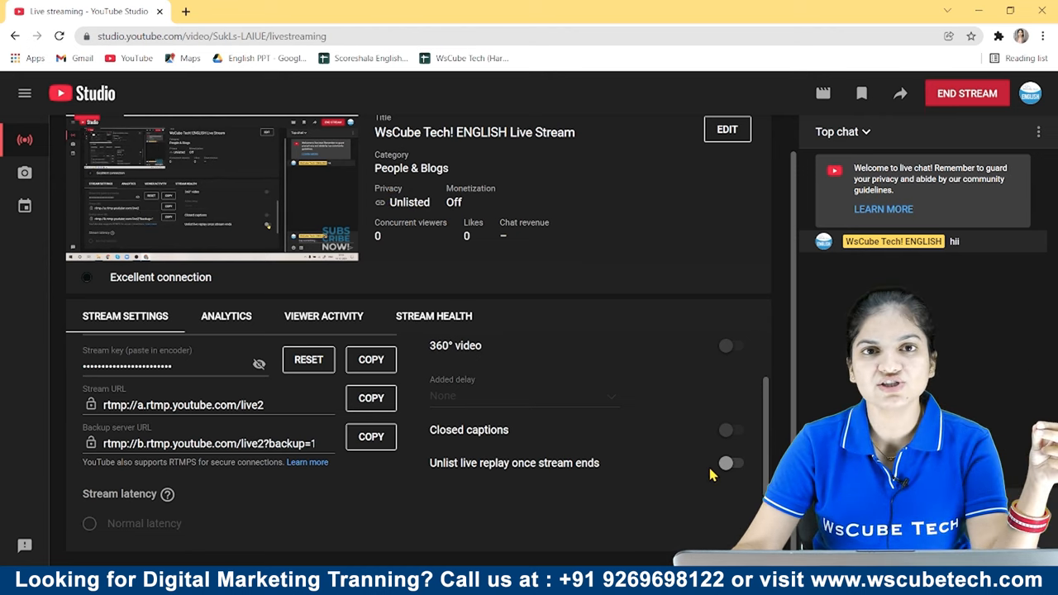
{"action": "mouse_move", "coordinate": [700, 473]}
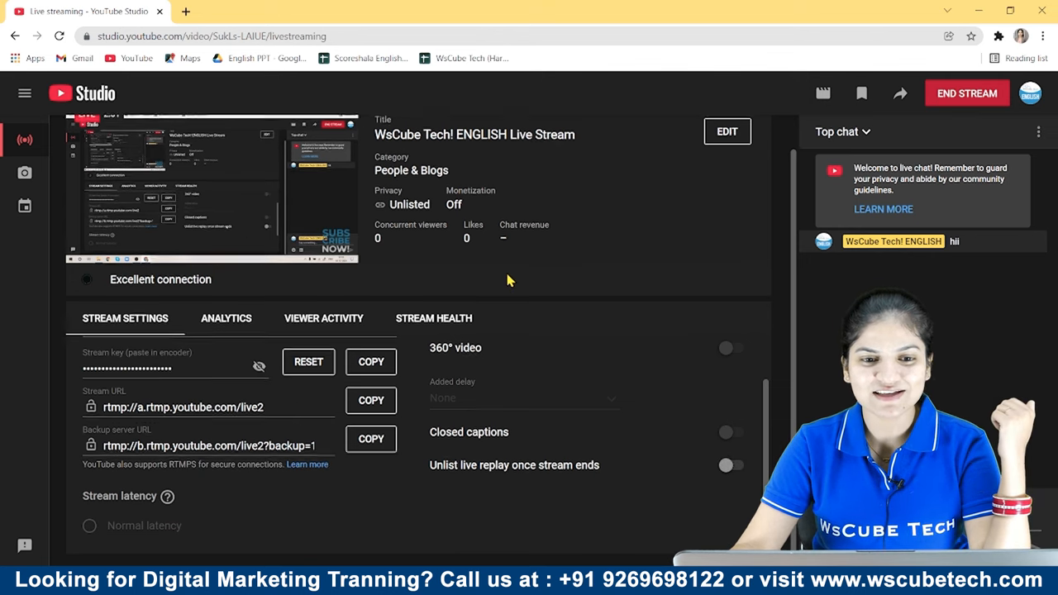
{"action": "scroll", "scroll_direction": "up", "scroll_amount": 3}
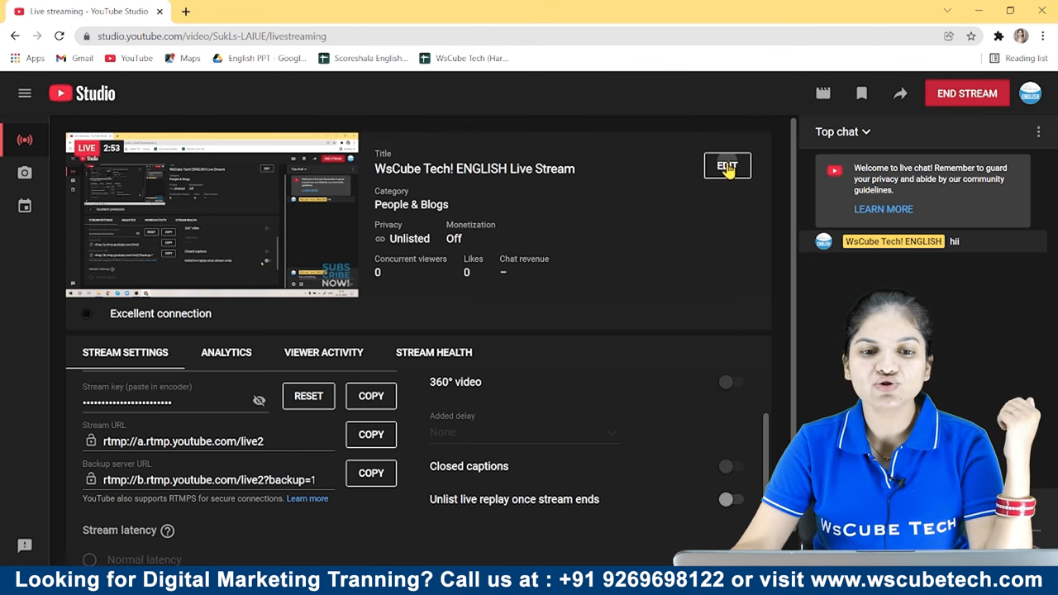
Step: Open the stream's edit settings and review its title, description, visibility and category
{"action": "left_click", "coordinate": [726, 166]}
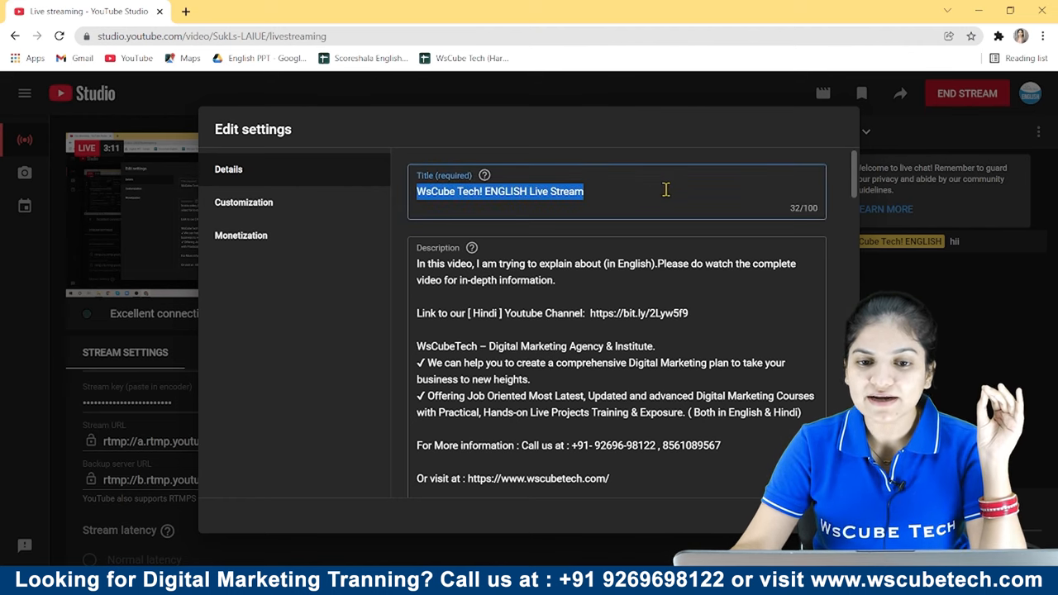
{"action": "scroll", "scroll_direction": "down", "scroll_amount": 3}
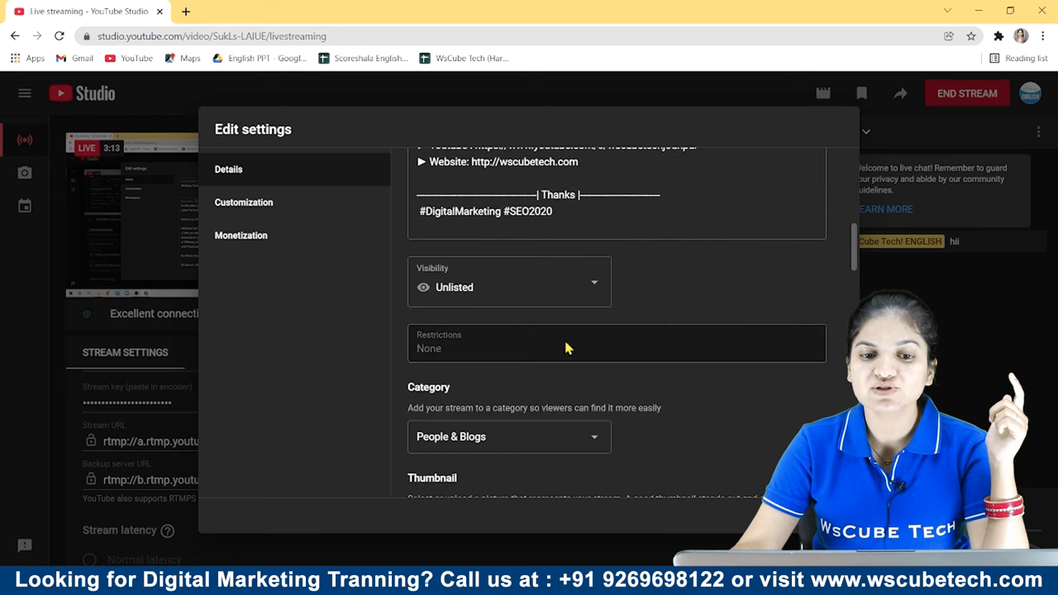
{"action": "scroll", "scroll_direction": "down", "scroll_amount": 3}
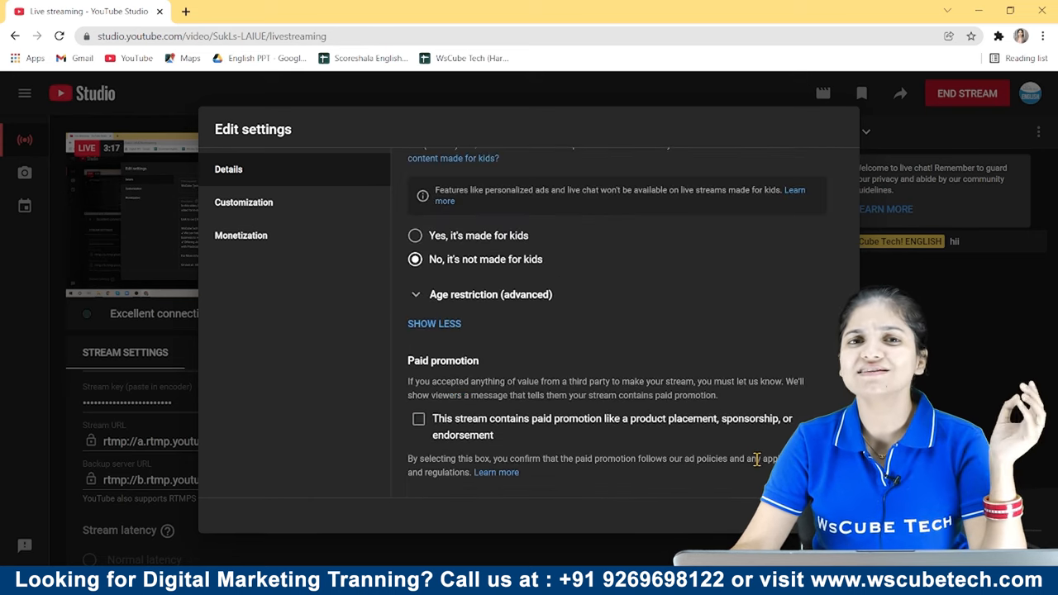
{"action": "scroll", "scroll_direction": "up", "scroll_amount": 3}
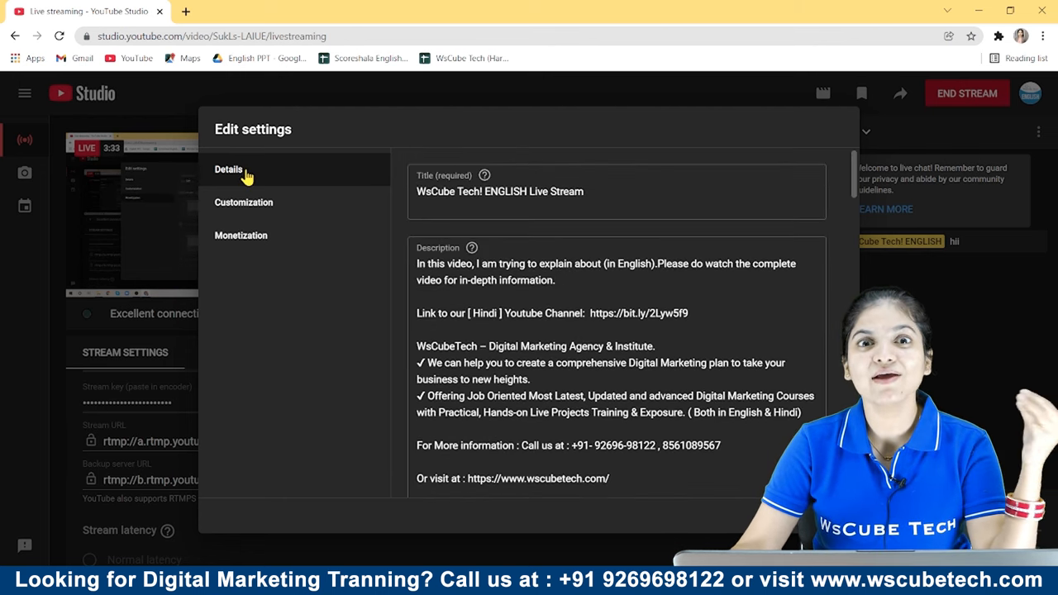
{"action": "mouse_move", "coordinate": [240, 240]}
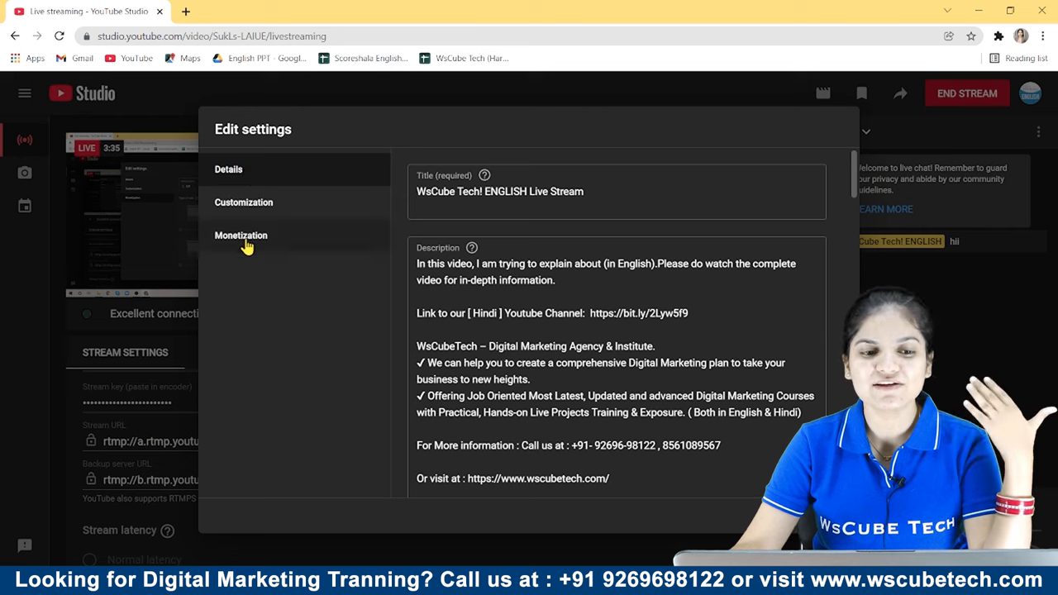
Step: Show the stream's Monetization settings, where monetization is Off
{"action": "left_click", "coordinate": [241, 236]}
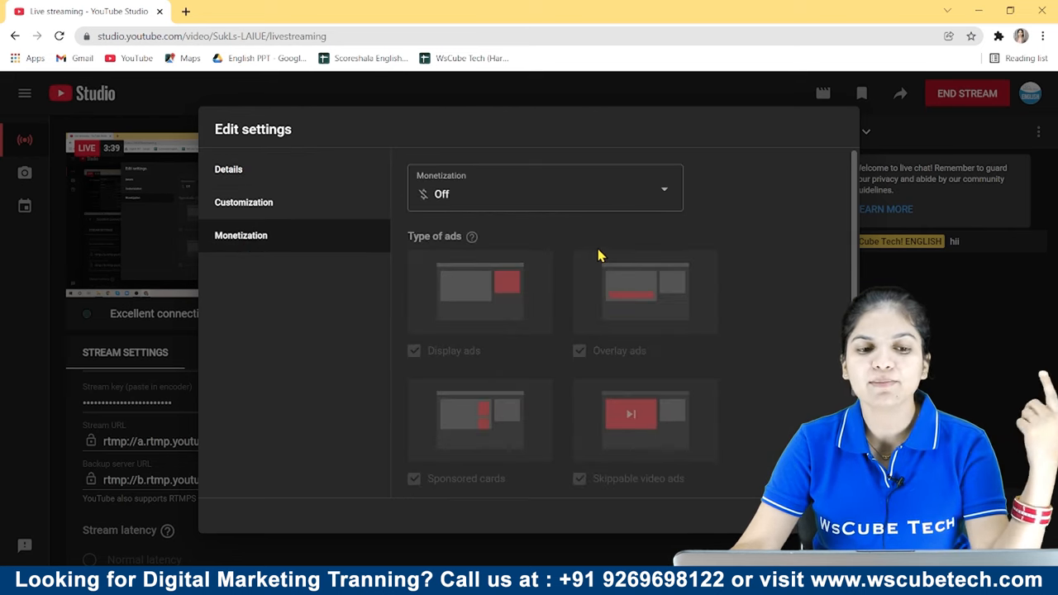
{"action": "mouse_move", "coordinate": [314, 222]}
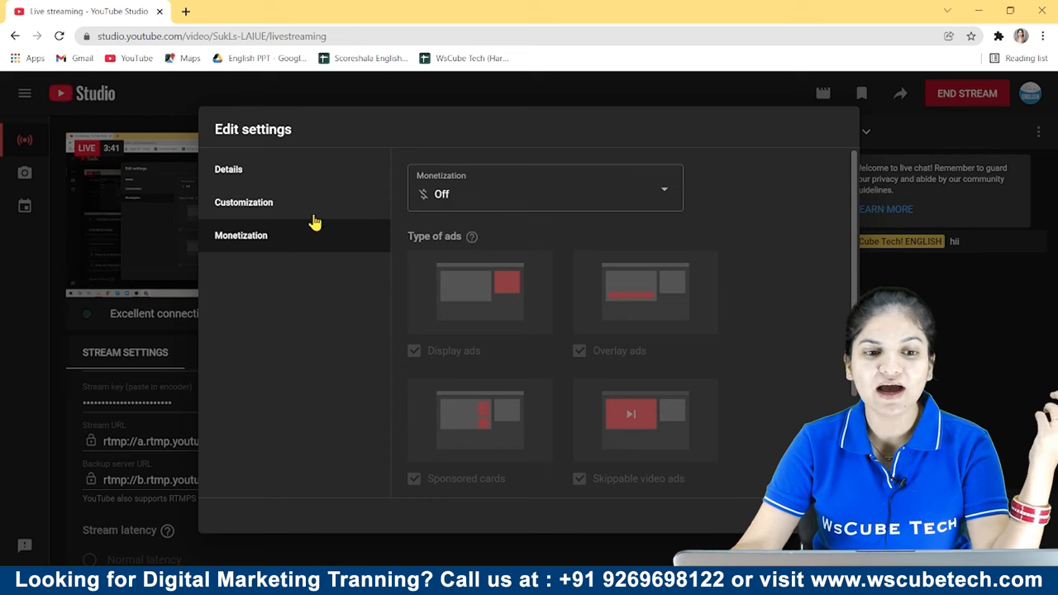
{"action": "mouse_move", "coordinate": [453, 322]}
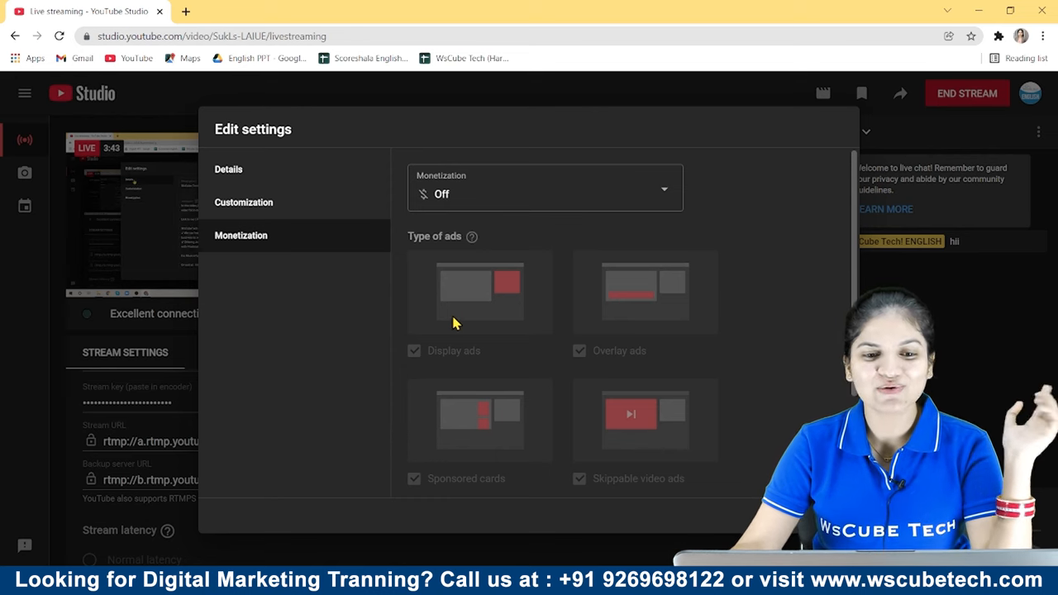
{"action": "mouse_move", "coordinate": [576, 236]}
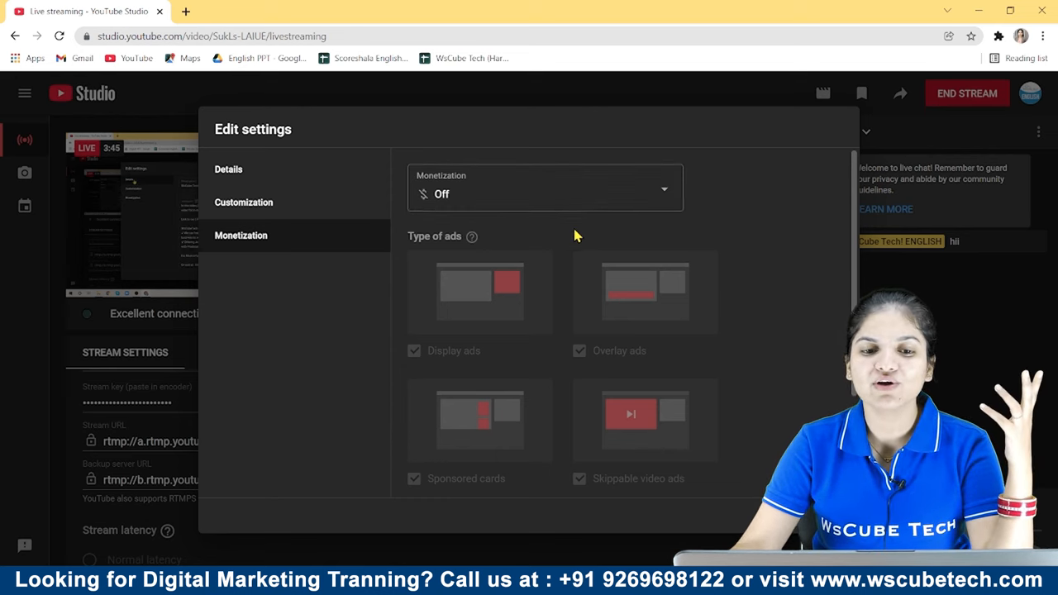
{"action": "mouse_move", "coordinate": [739, 308]}
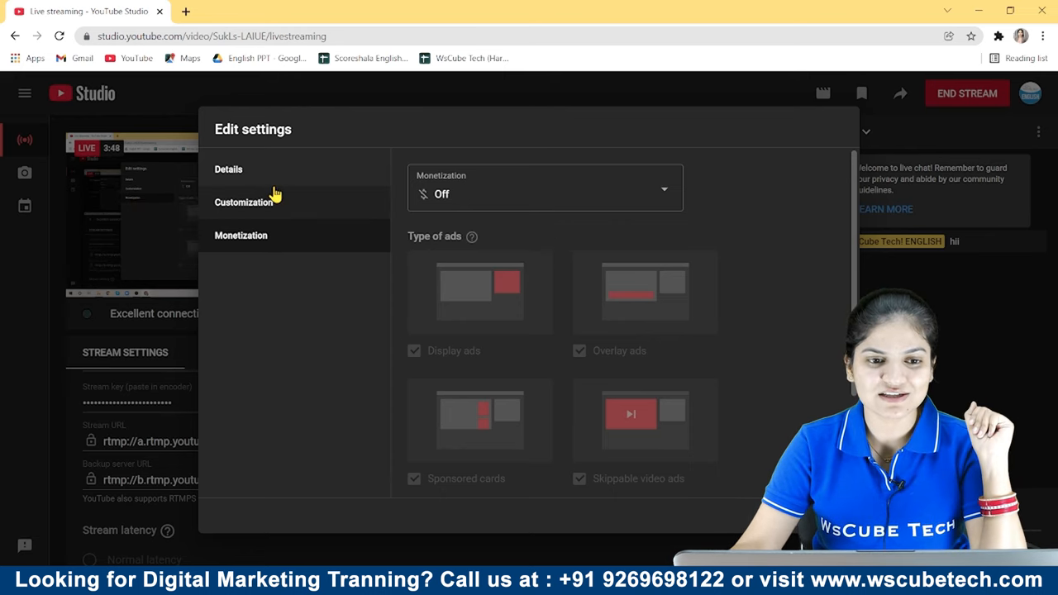
Step: Browse the Customization options for live chat, chat replay, participant modes and slow mode
{"action": "left_click", "coordinate": [244, 202]}
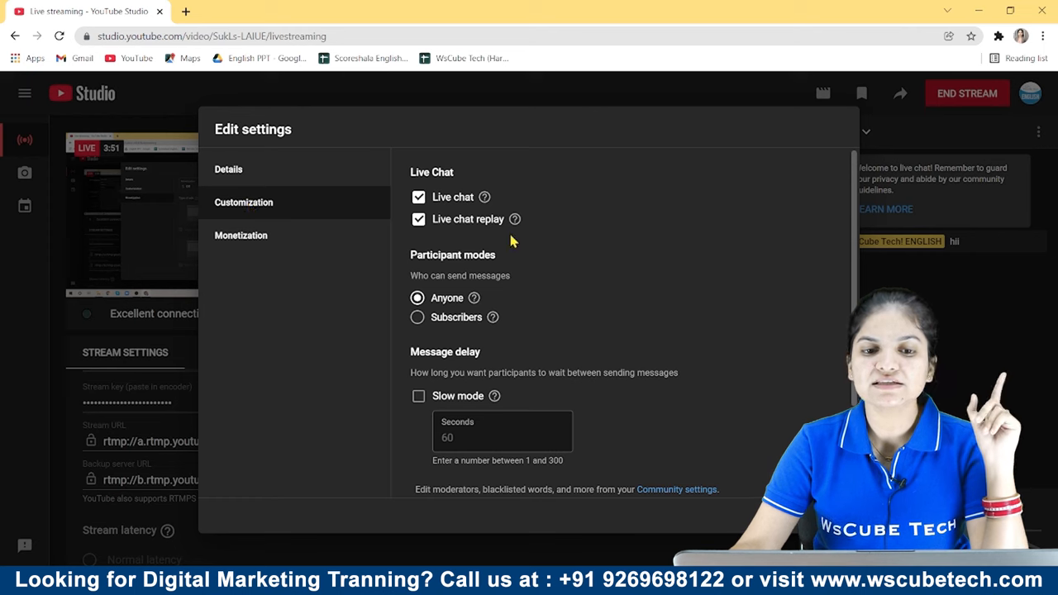
{"action": "mouse_move", "coordinate": [488, 237]}
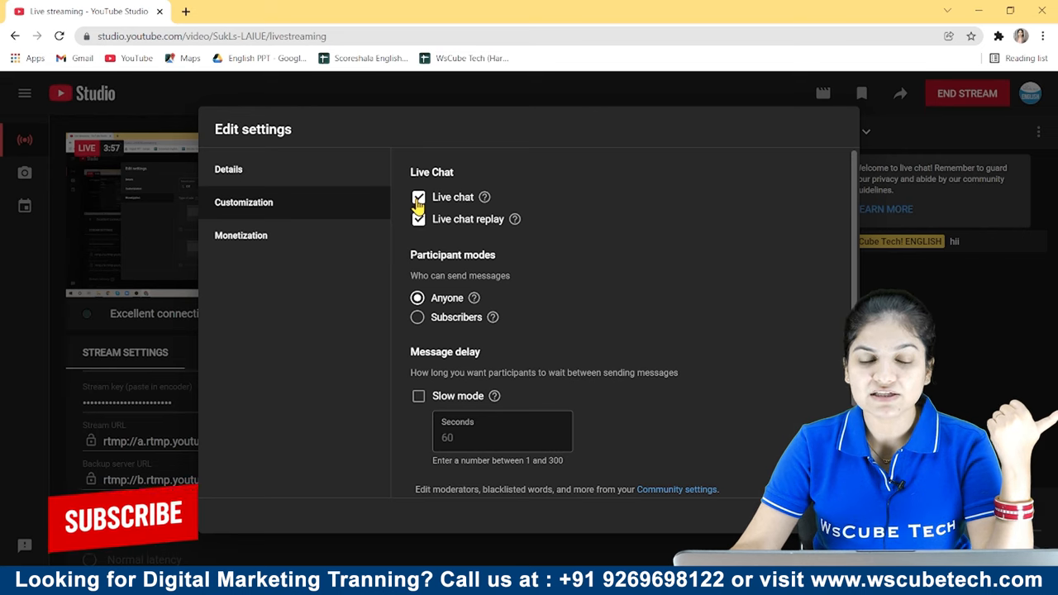
{"action": "mouse_move", "coordinate": [514, 219]}
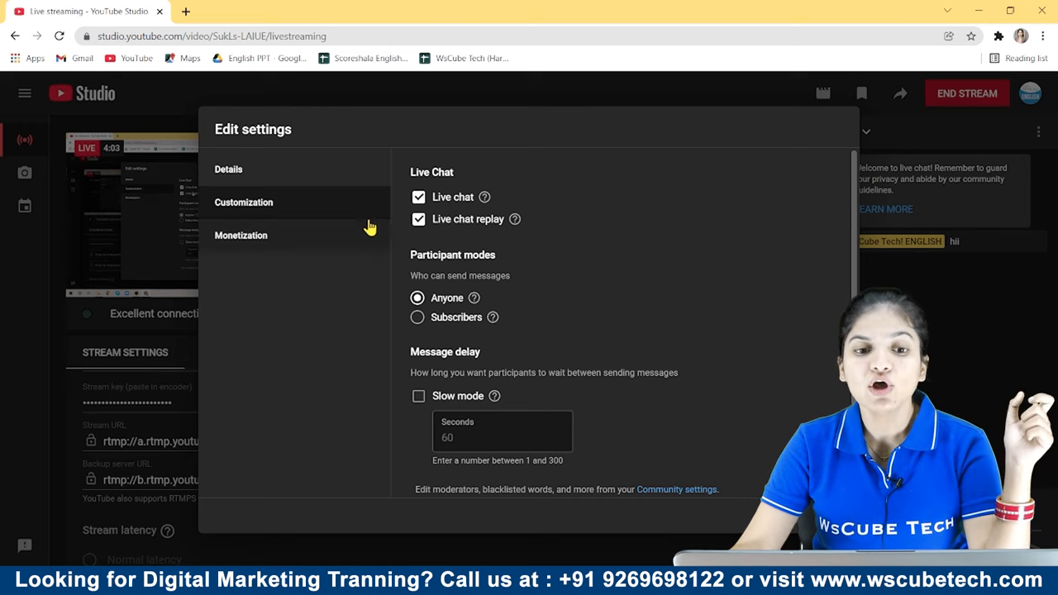
{"action": "mouse_move", "coordinate": [601, 271]}
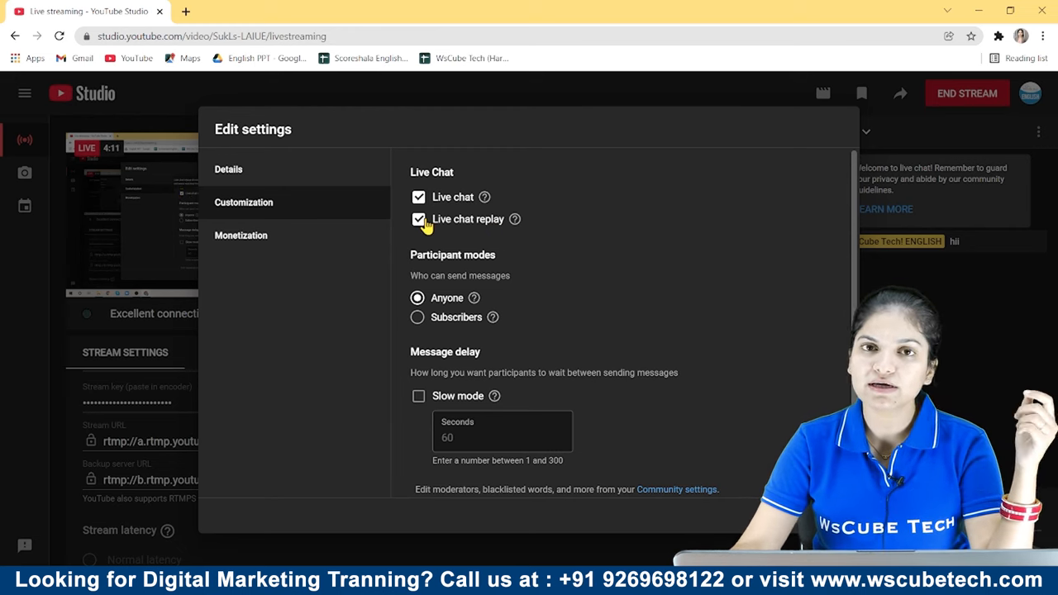
{"action": "scroll", "scroll_direction": "down", "scroll_amount": 3}
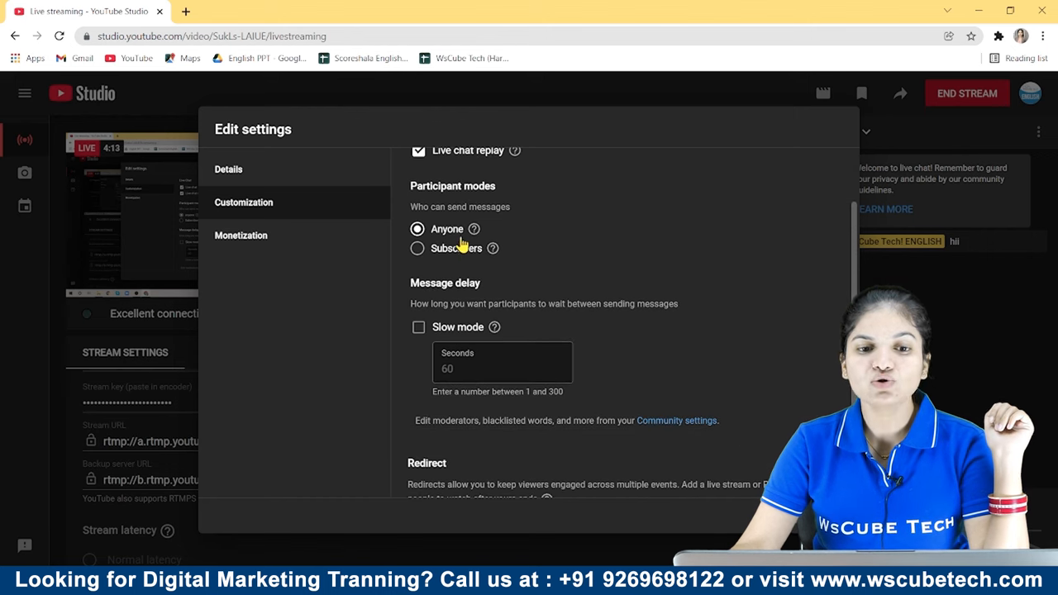
{"action": "mouse_move", "coordinate": [971, 362]}
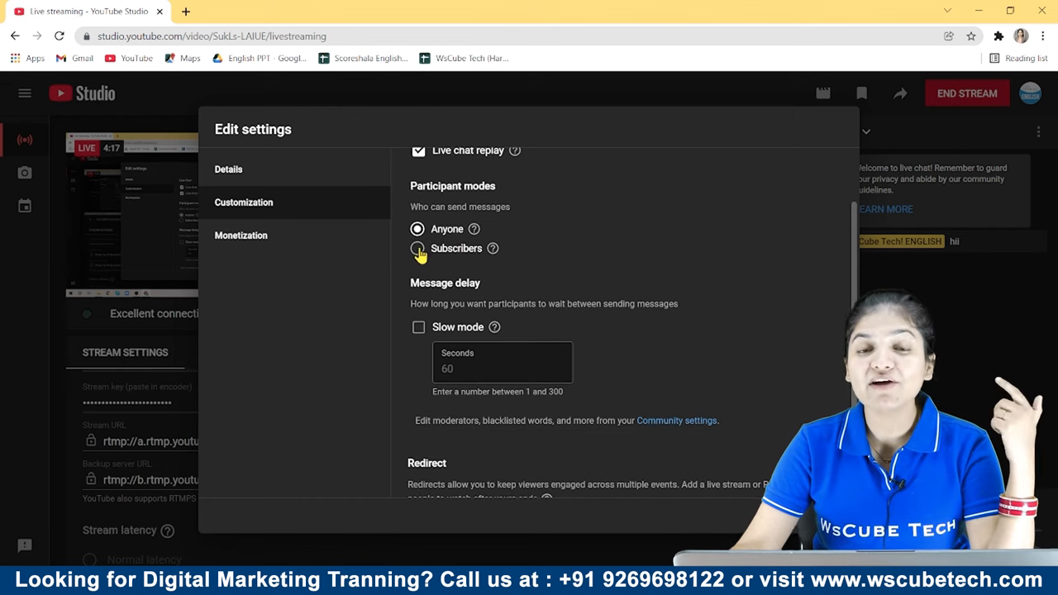
{"action": "mouse_move", "coordinate": [537, 229]}
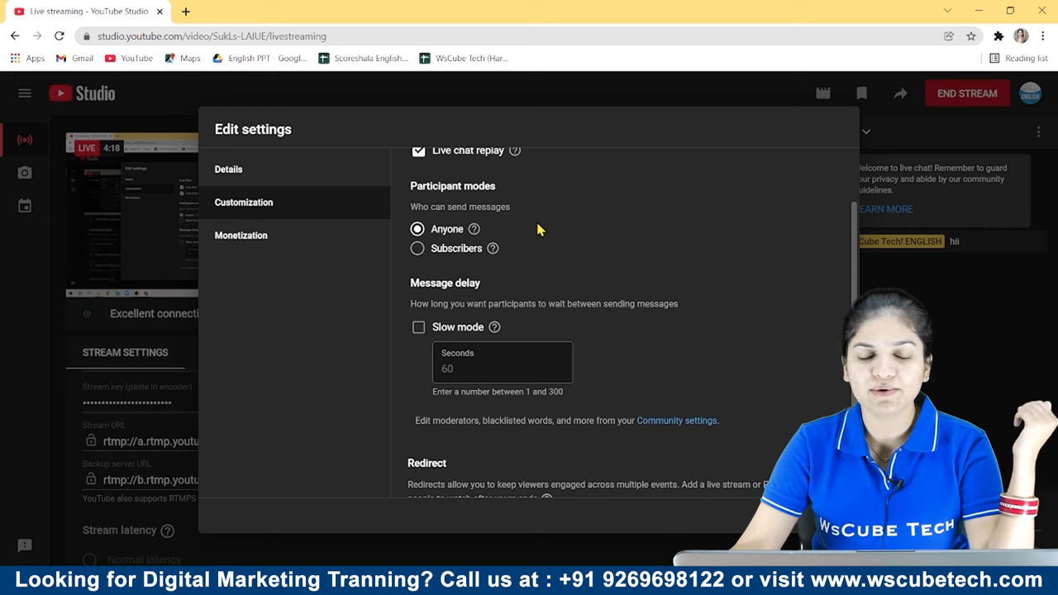
{"action": "mouse_move", "coordinate": [471, 254]}
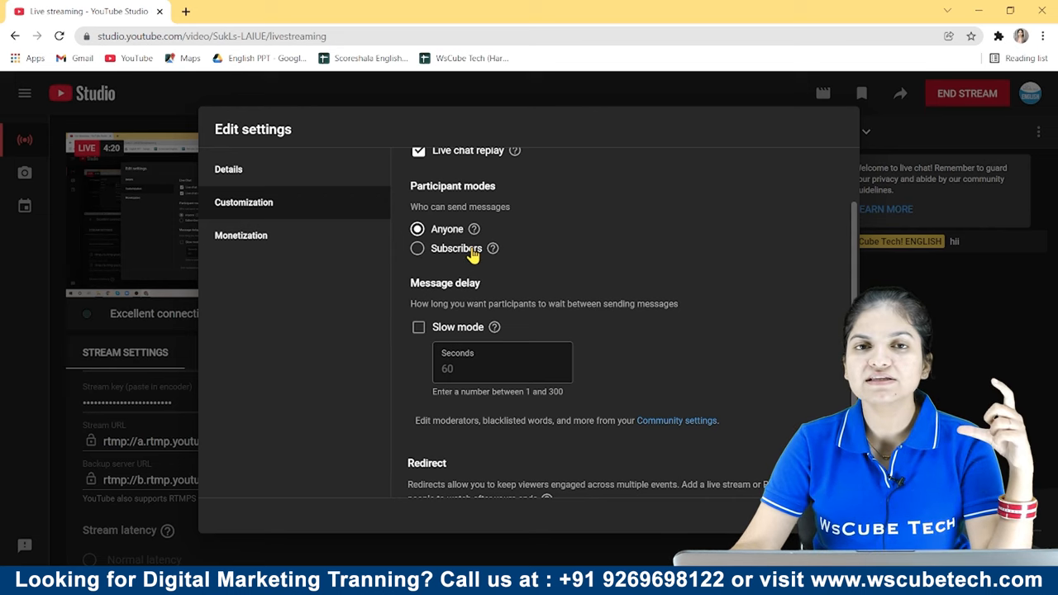
{"action": "mouse_move", "coordinate": [453, 235]}
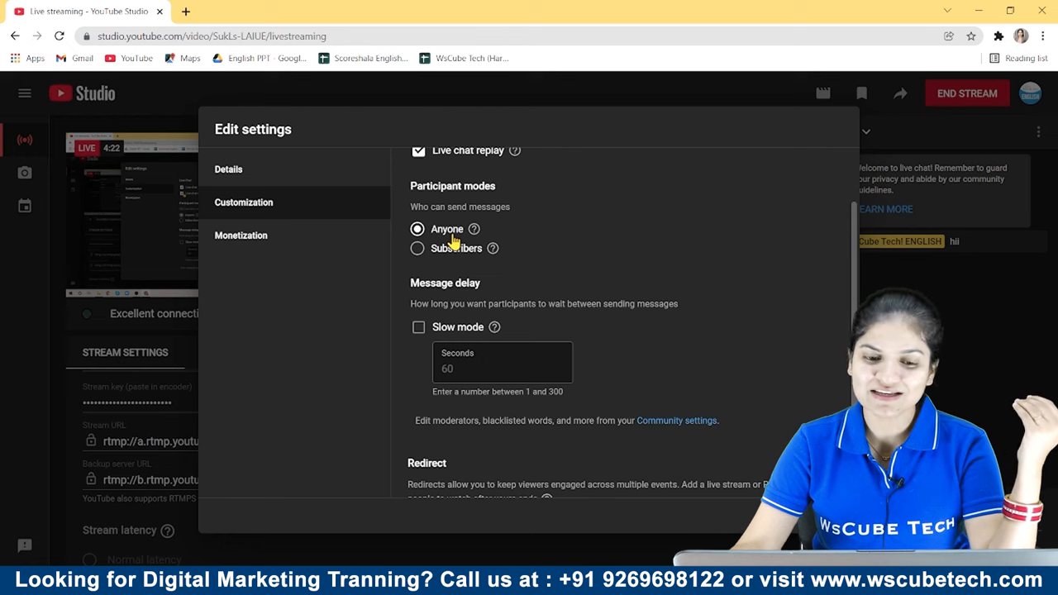
{"action": "scroll", "scroll_direction": "down", "scroll_amount": 3}
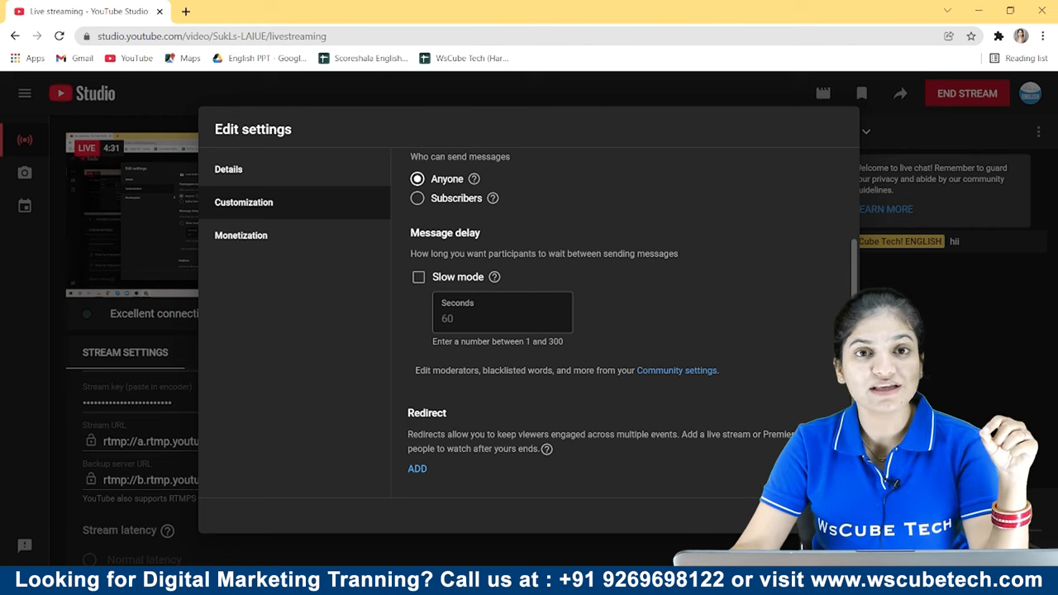
Step: Turn slow mode on and back off, leaving a 10-second delay, and add no redirect video
{"action": "left_click", "coordinate": [418, 277]}
{"action": "type", "text": "10"}
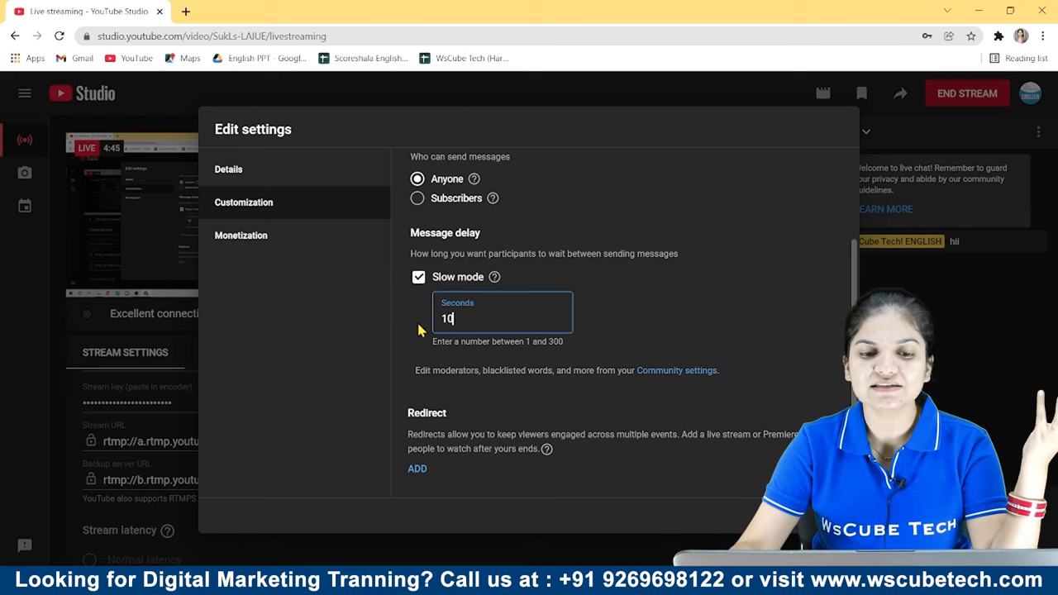
{"action": "left_click", "coordinate": [418, 277]}
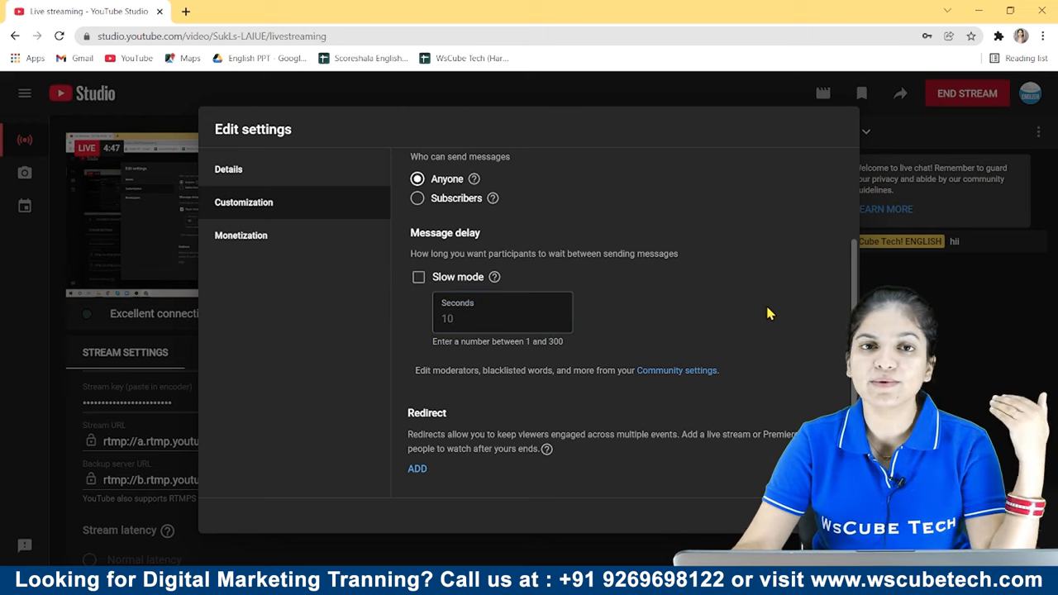
{"action": "mouse_move", "coordinate": [561, 449]}
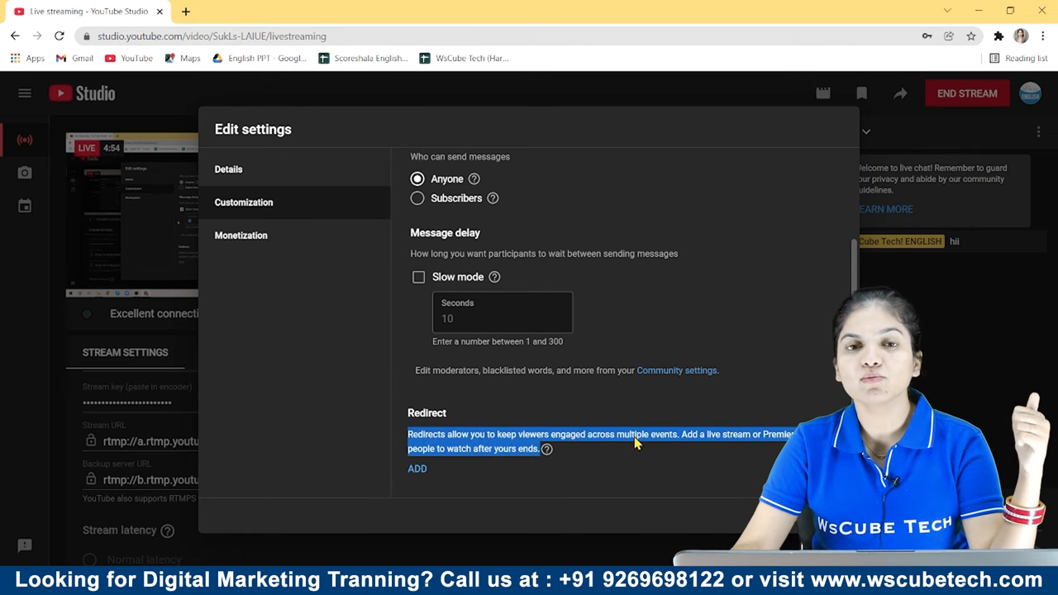
{"action": "mouse_move", "coordinate": [752, 321]}
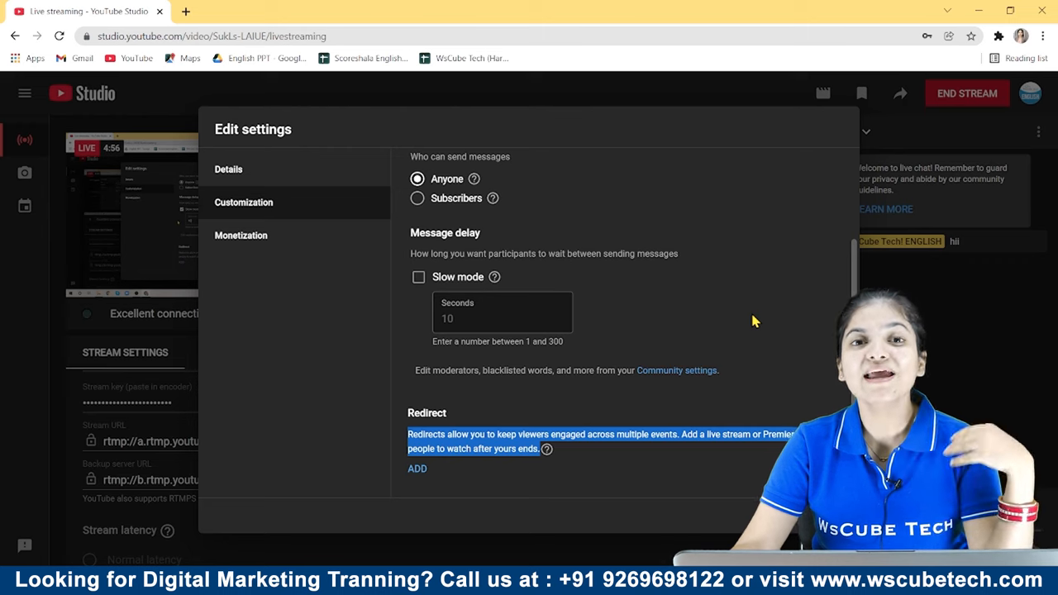
{"action": "mouse_move", "coordinate": [165, 209]}
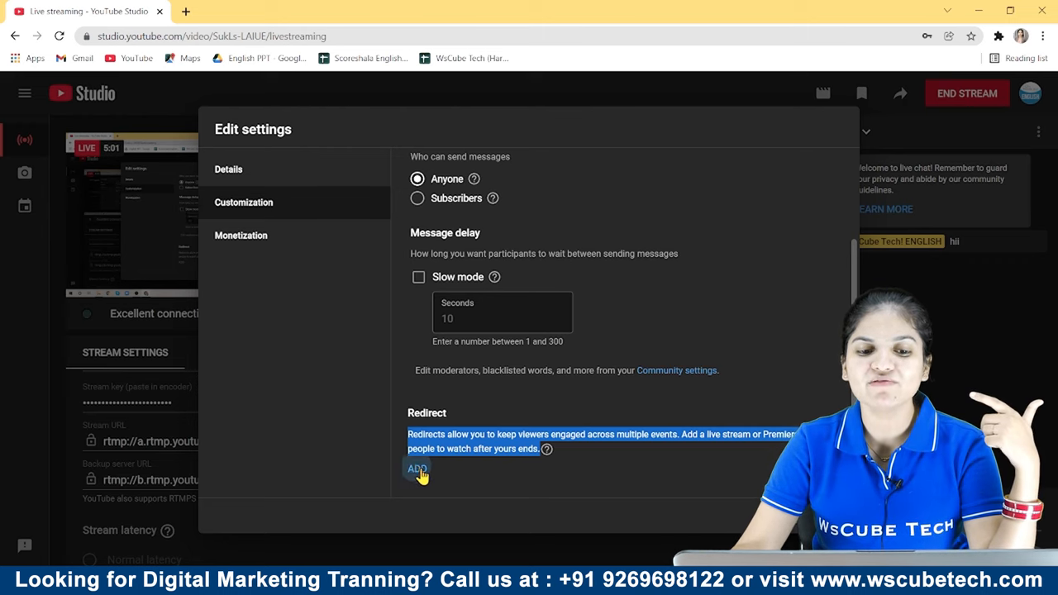
{"action": "left_click", "coordinate": [417, 468]}
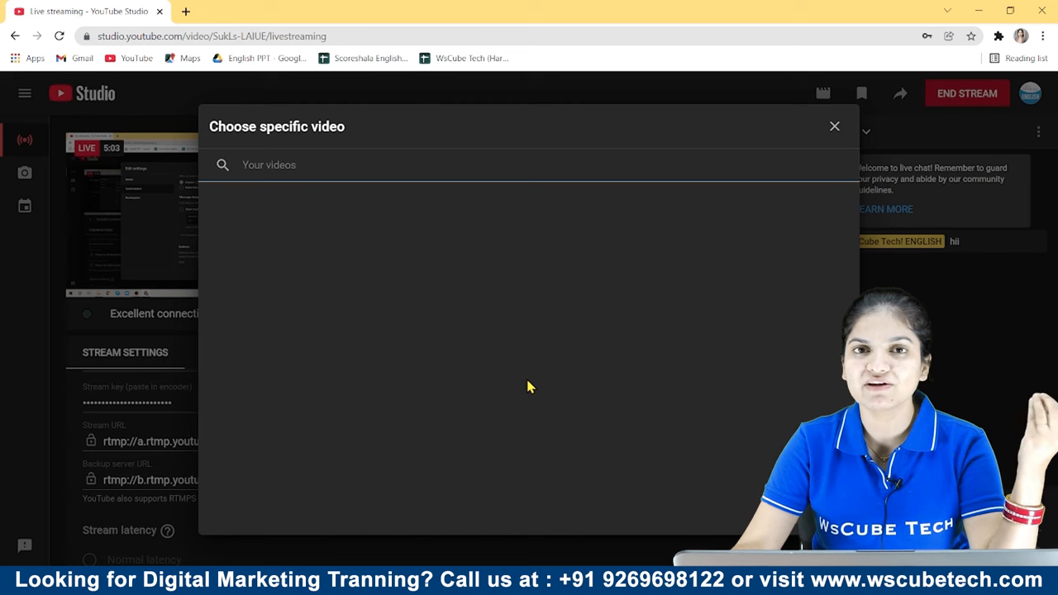
{"action": "mouse_move", "coordinate": [836, 126]}
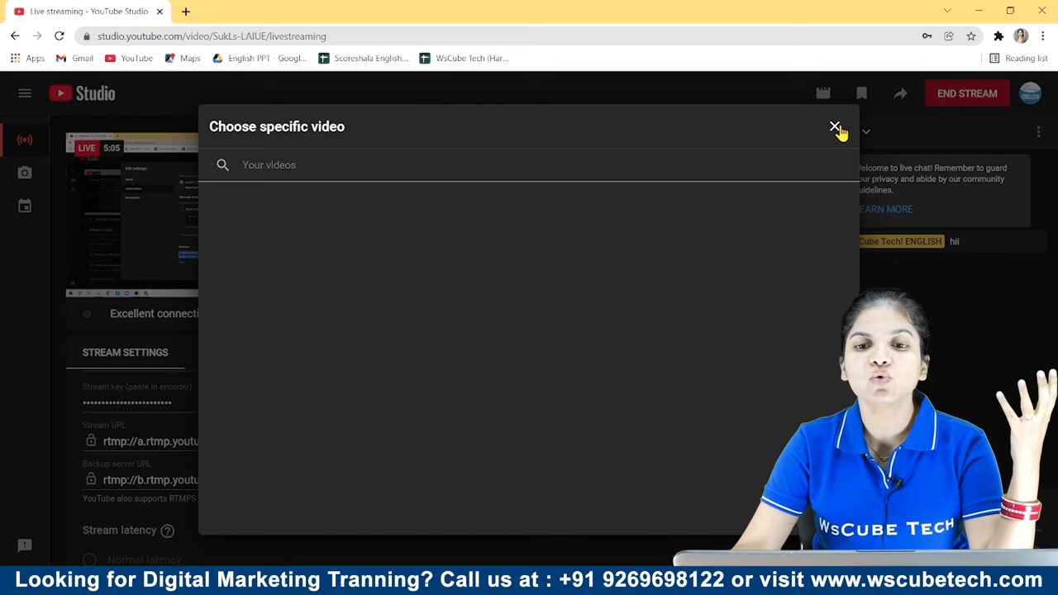
{"action": "left_click", "coordinate": [835, 127]}
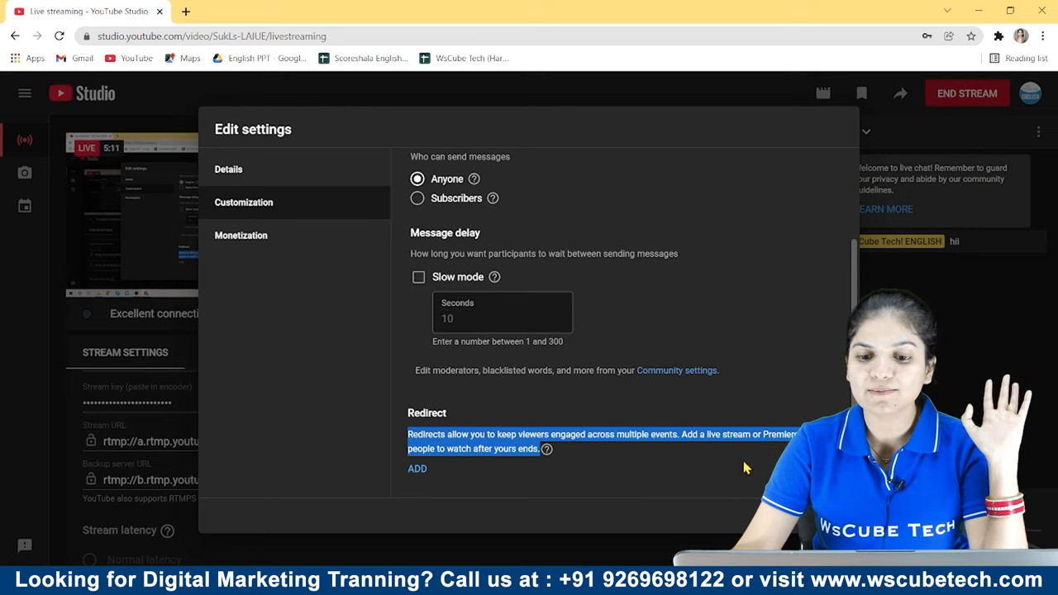
{"action": "type", "text": "60"}
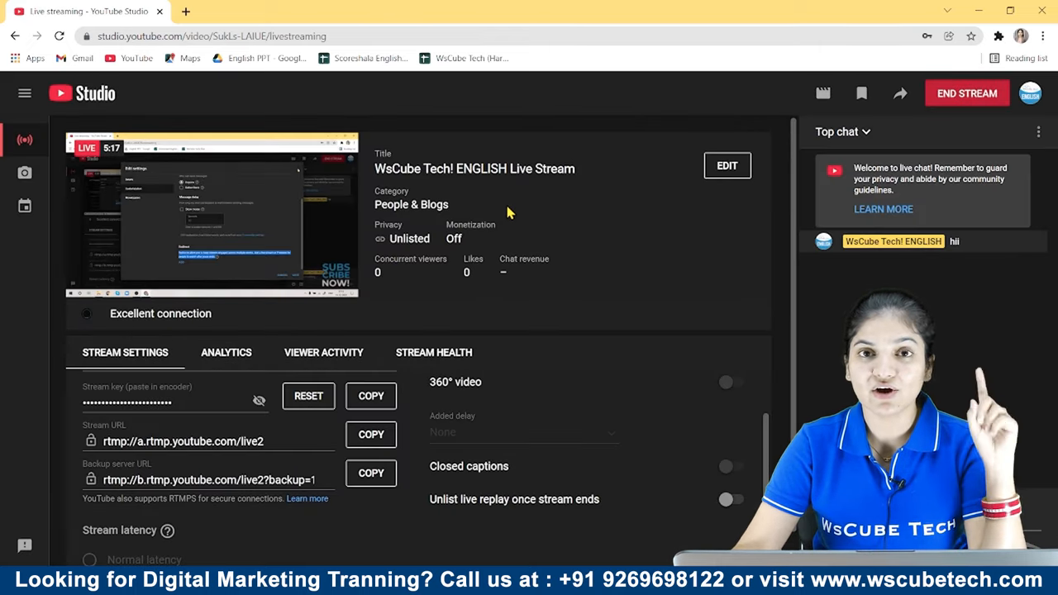
{"action": "mouse_move", "coordinate": [207, 354]}
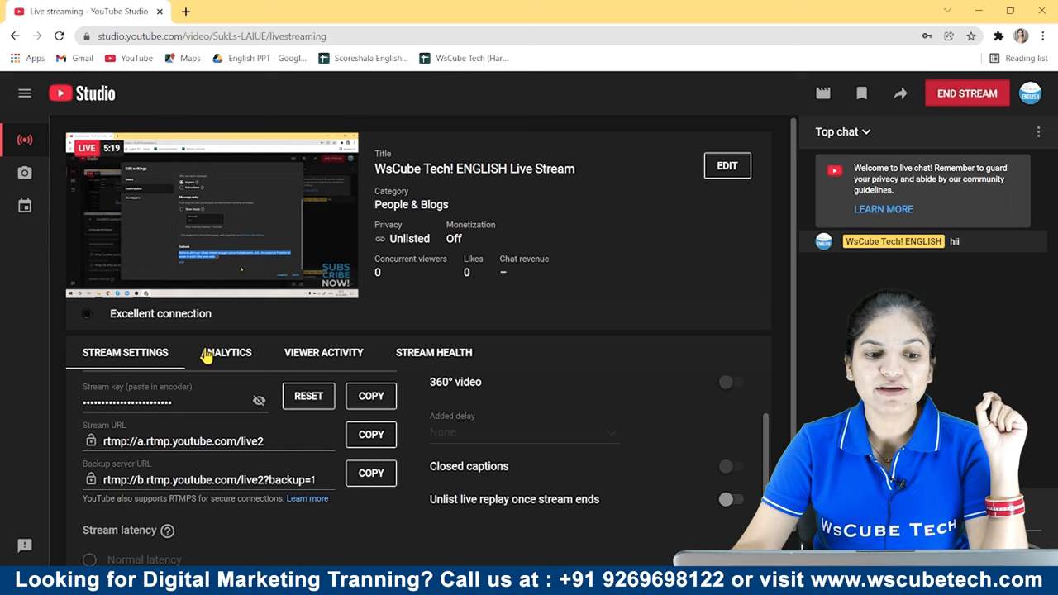
Step: Review the stream's analytics, viewer activity and health messages, then return to Stream Settings
{"action": "left_click", "coordinate": [225, 352]}
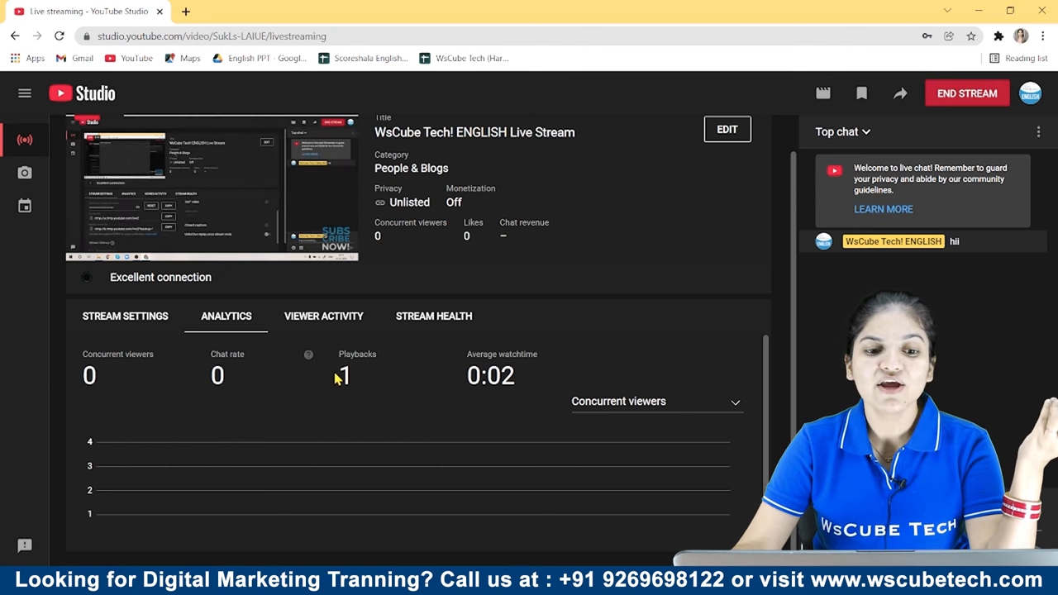
{"action": "mouse_move", "coordinate": [353, 395]}
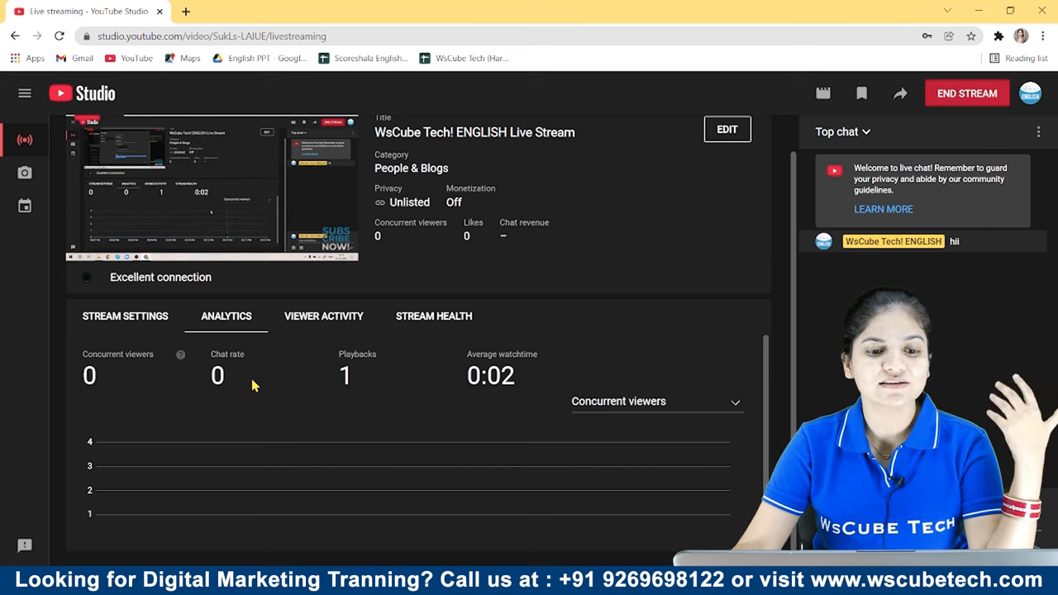
{"action": "left_click", "coordinate": [323, 316]}
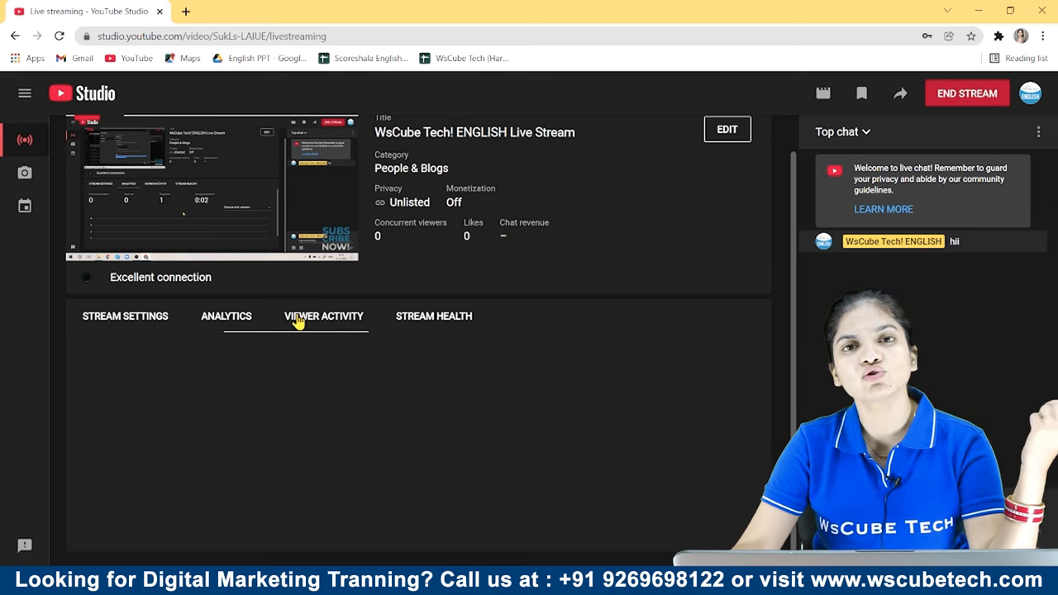
{"action": "left_click", "coordinate": [323, 316]}
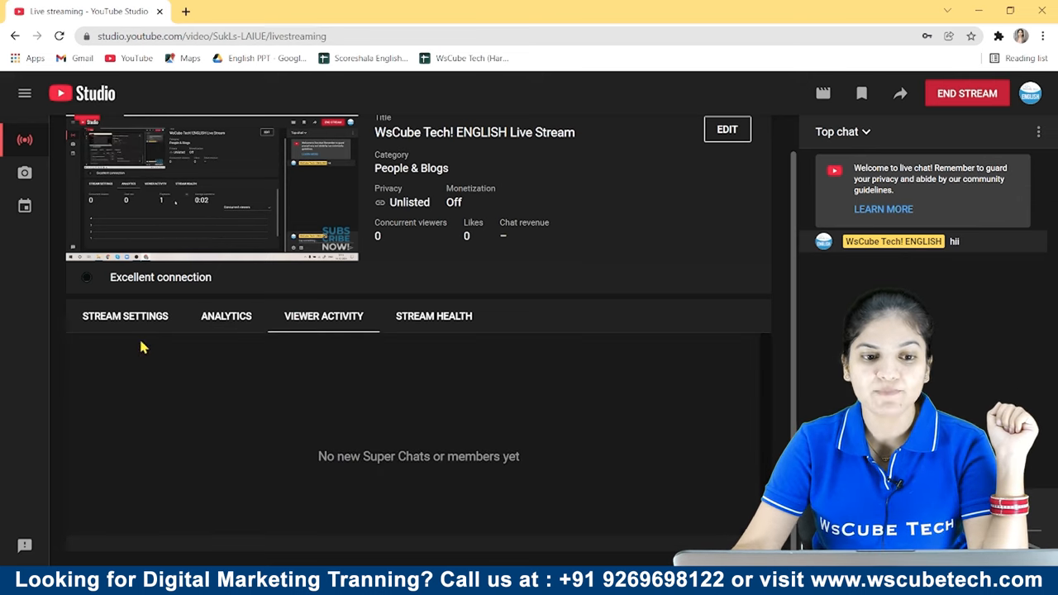
{"action": "mouse_move", "coordinate": [489, 492]}
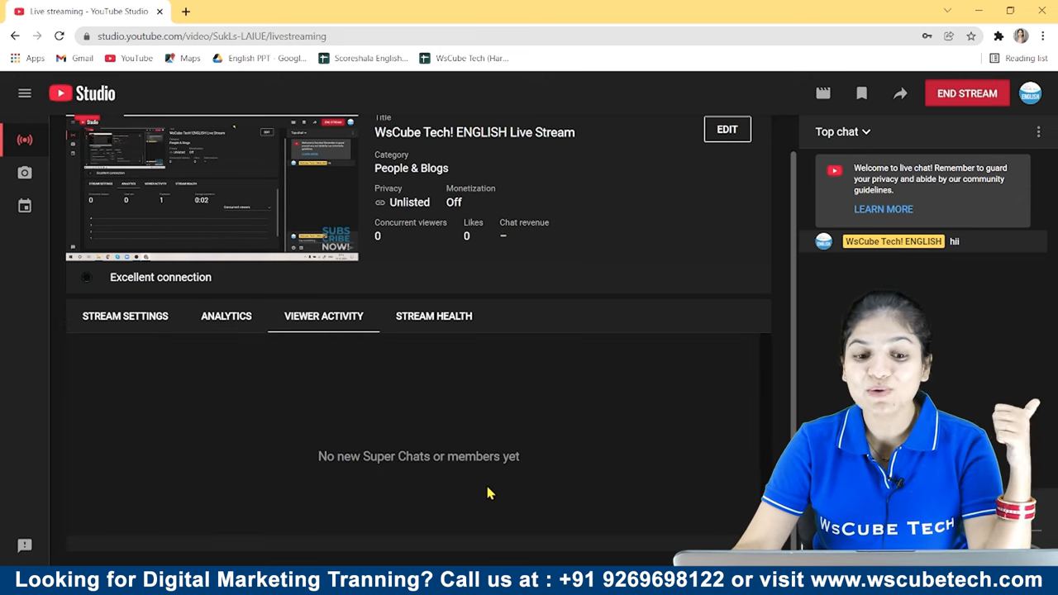
{"action": "mouse_move", "coordinate": [191, 379]}
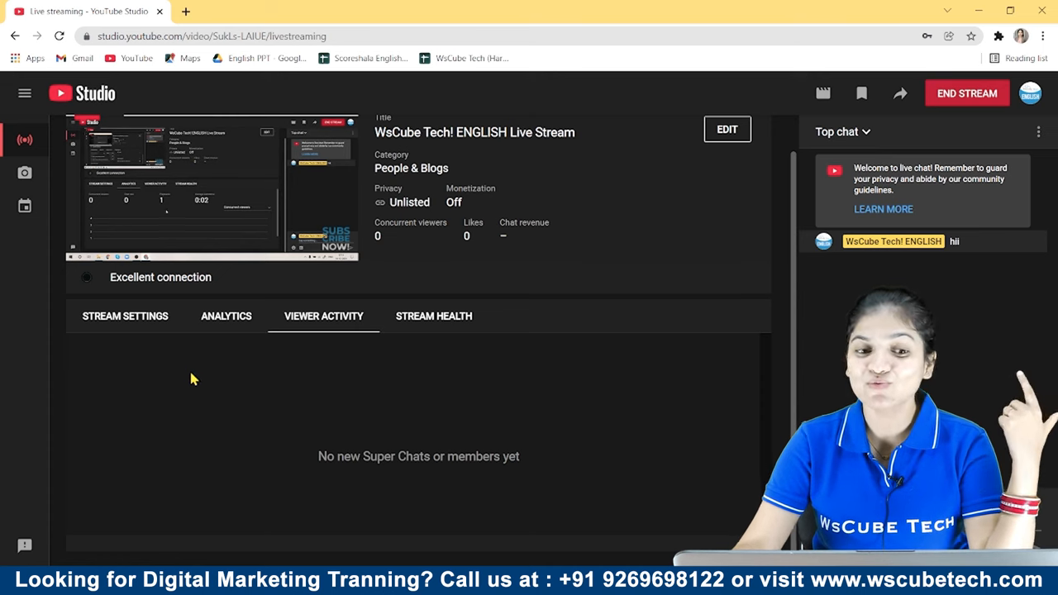
{"action": "mouse_move", "coordinate": [434, 316]}
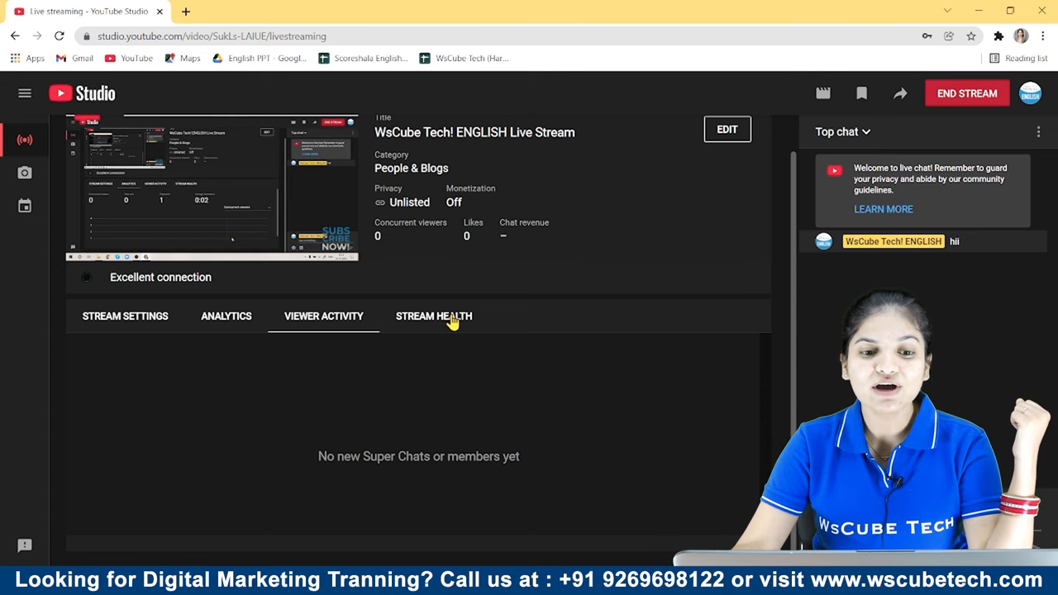
{"action": "left_click", "coordinate": [434, 315]}
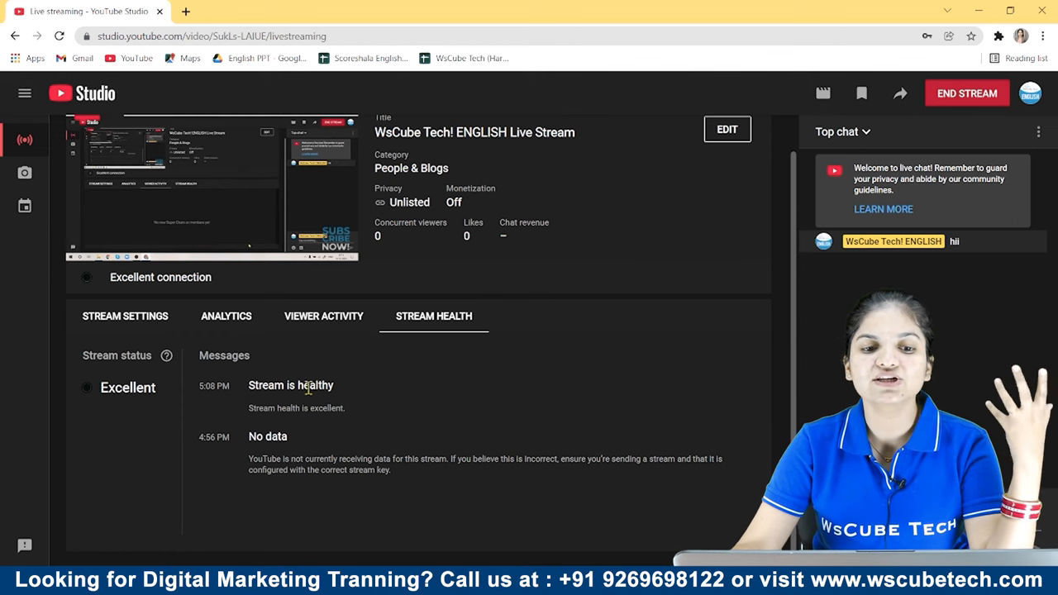
{"action": "left_click", "coordinate": [125, 316]}
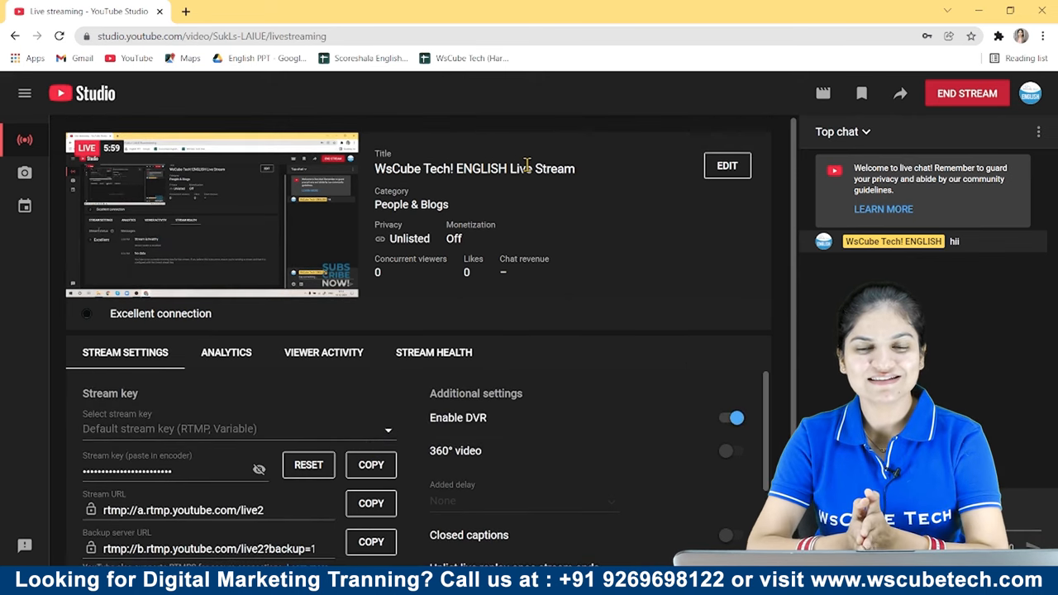
Step: Copy the livestream's video link from the Share options
{"action": "scroll", "scroll_direction": "down", "scroll_amount": 3}
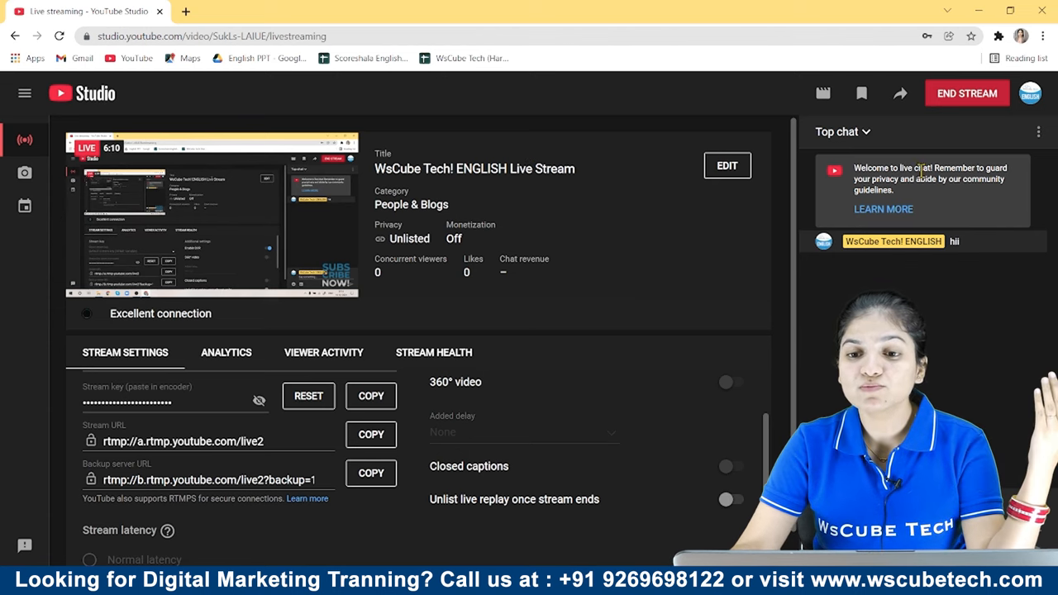
{"action": "left_click", "coordinate": [899, 93]}
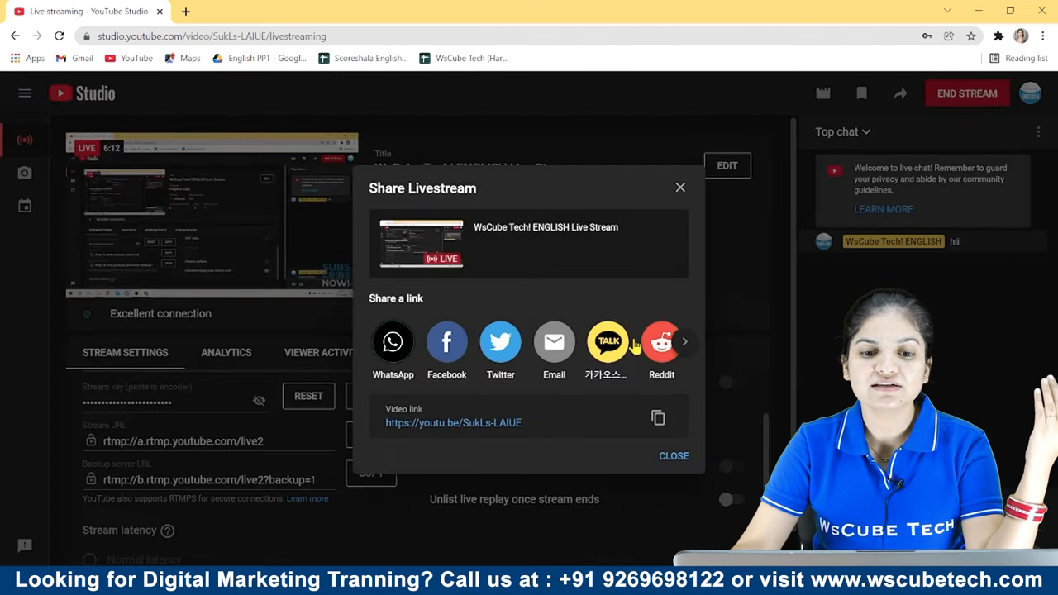
{"action": "left_click", "coordinate": [657, 417]}
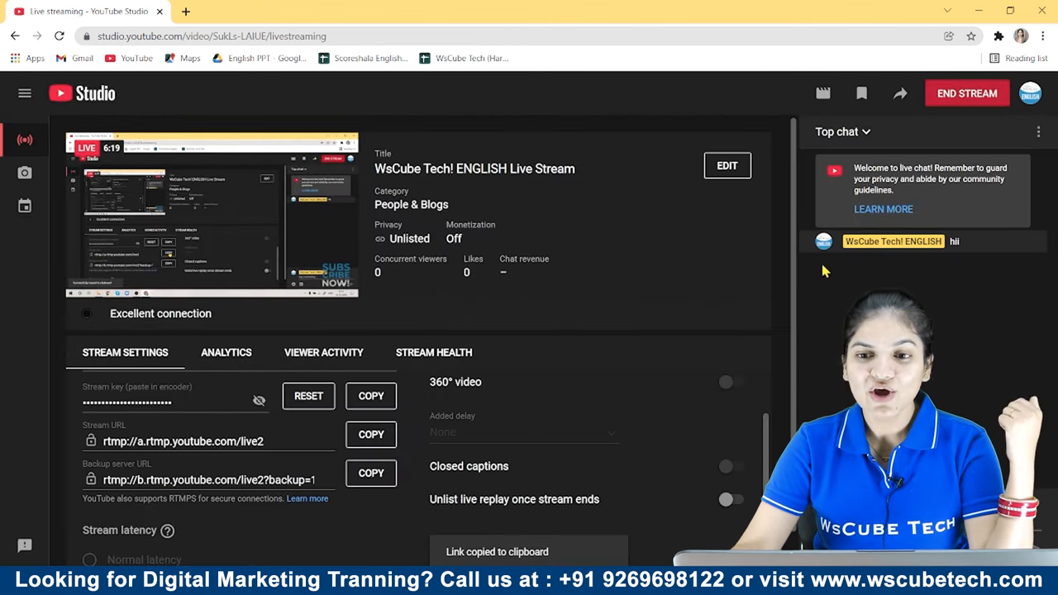
{"action": "mouse_move", "coordinate": [823, 92]}
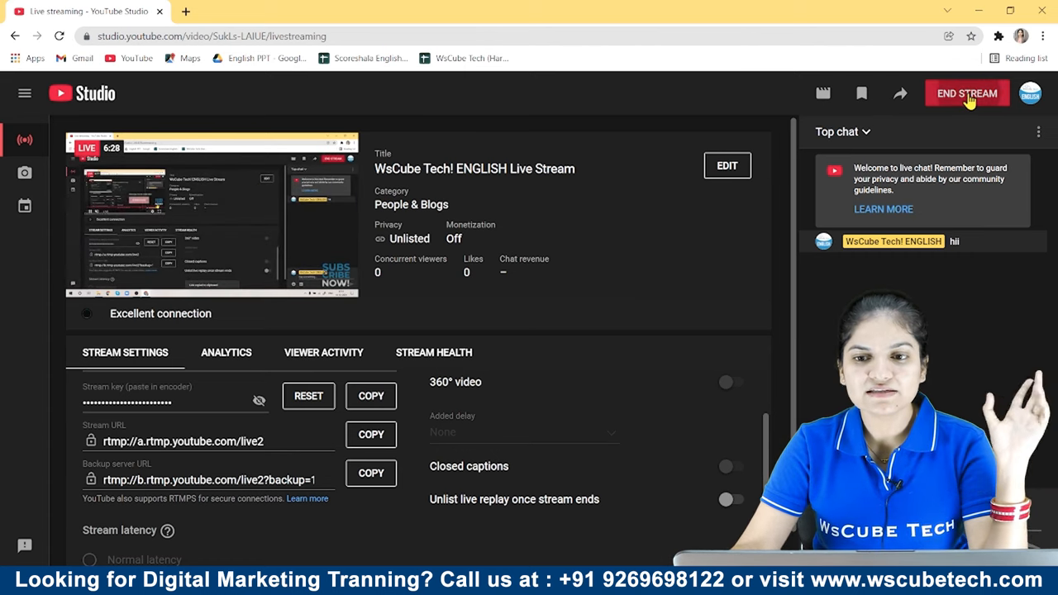
Step: End the live stream after 6:34 and open the replay's video details
{"action": "left_click", "coordinate": [967, 92]}
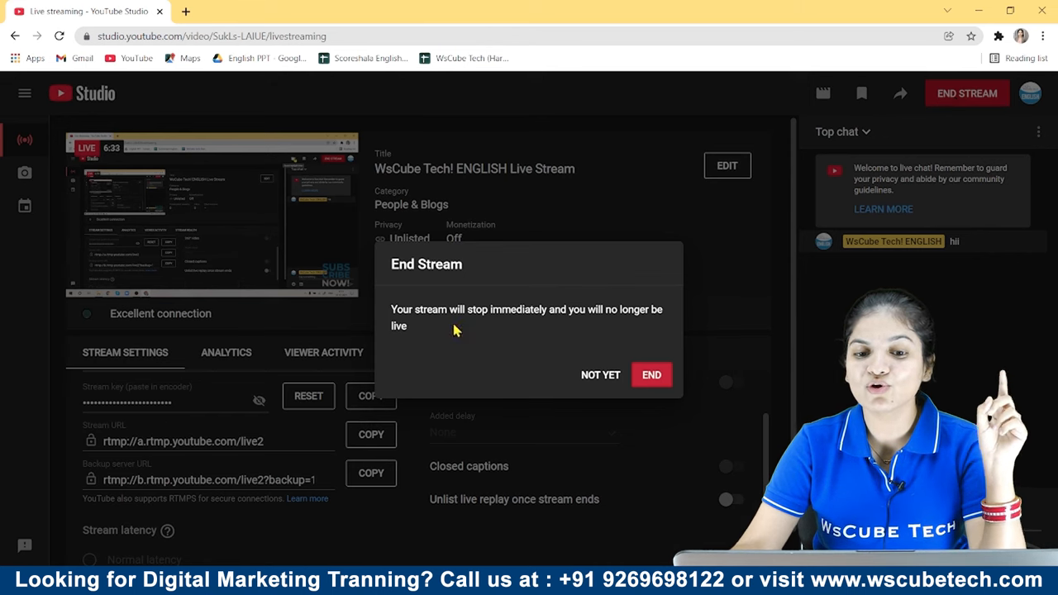
{"action": "left_click", "coordinate": [599, 375]}
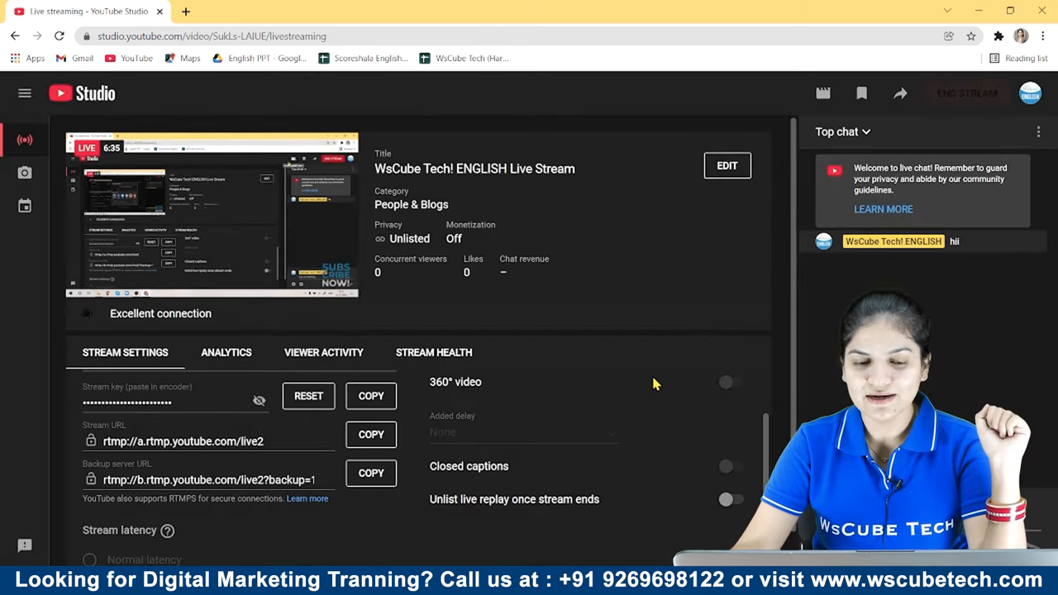
{"action": "left_click", "coordinate": [966, 93]}
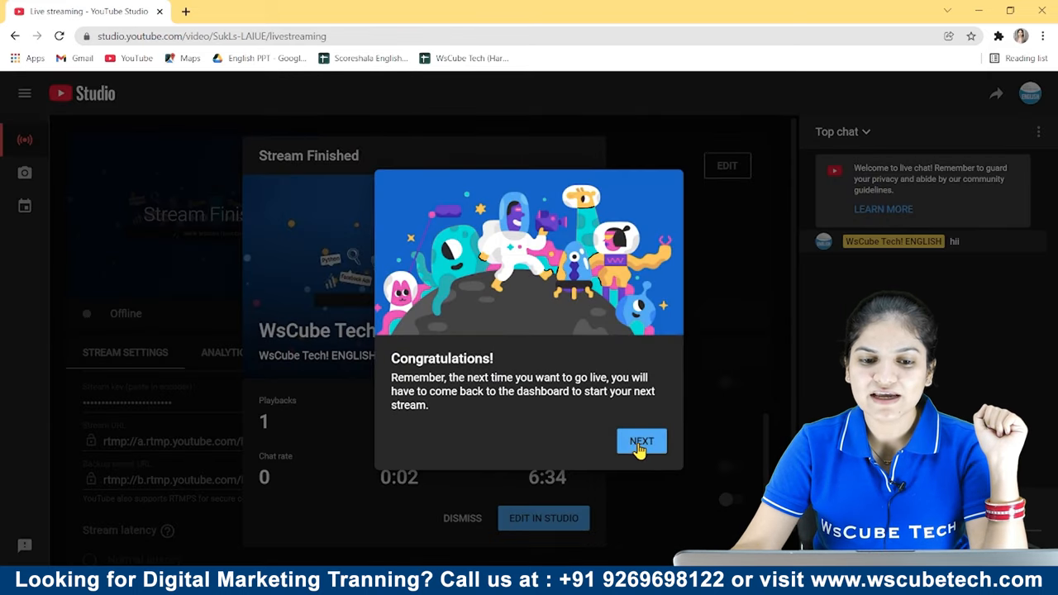
{"action": "left_click", "coordinate": [640, 440]}
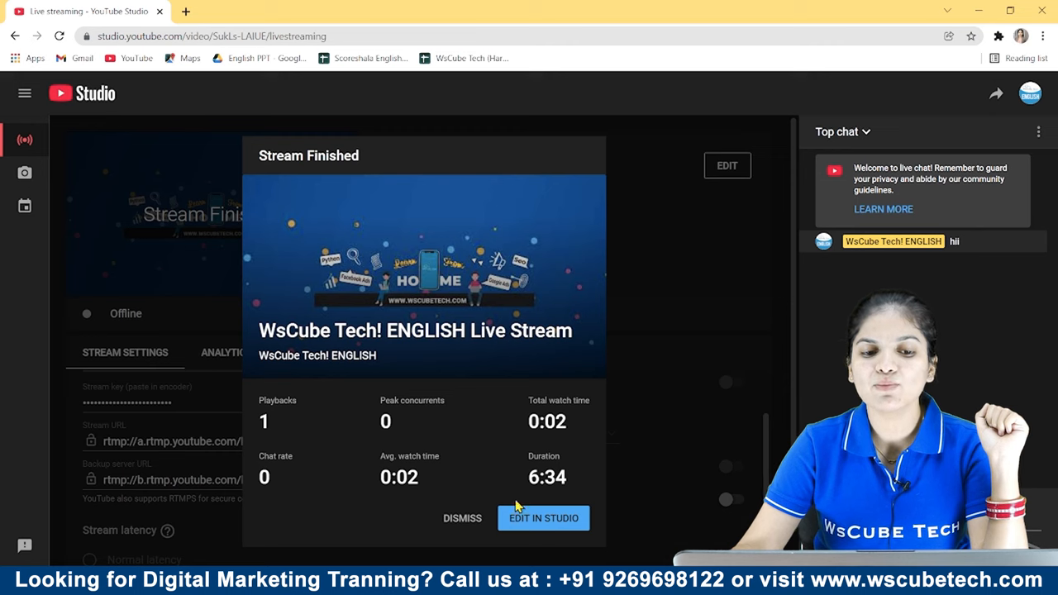
{"action": "mouse_move", "coordinate": [343, 488]}
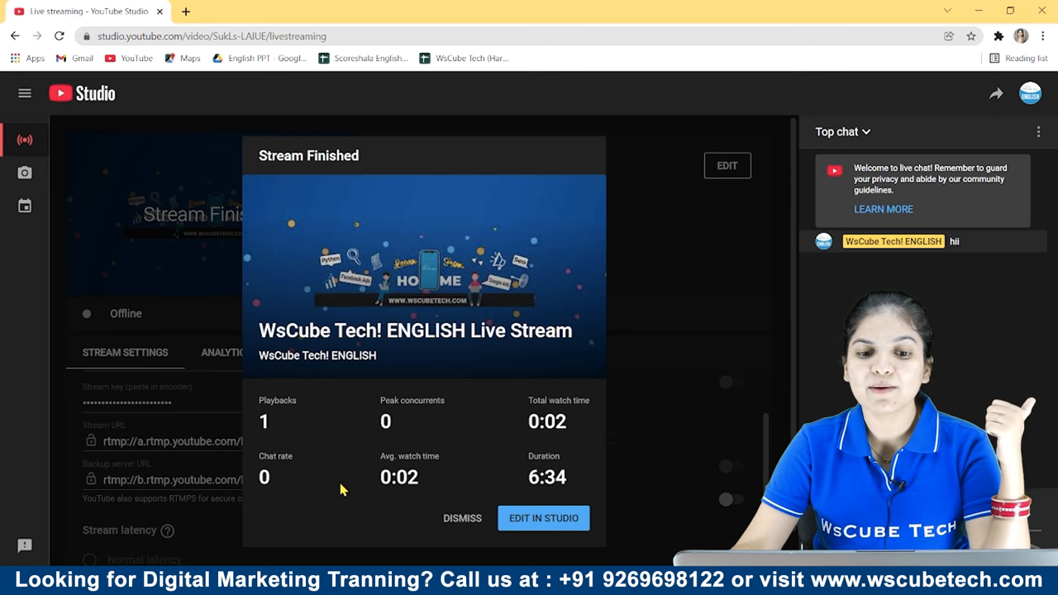
{"action": "mouse_move", "coordinate": [579, 428]}
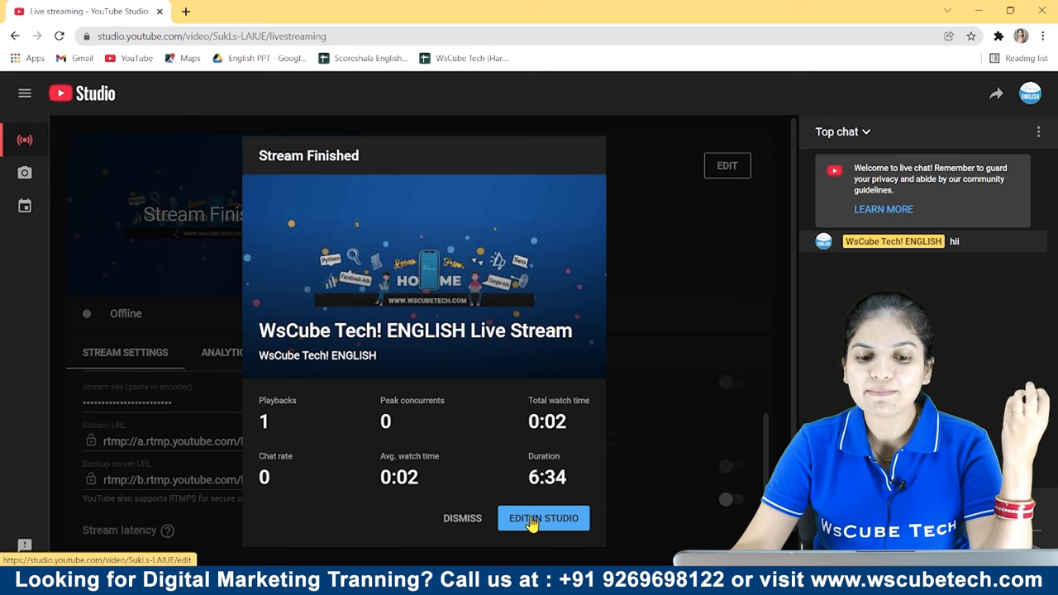
{"action": "left_click", "coordinate": [543, 519]}
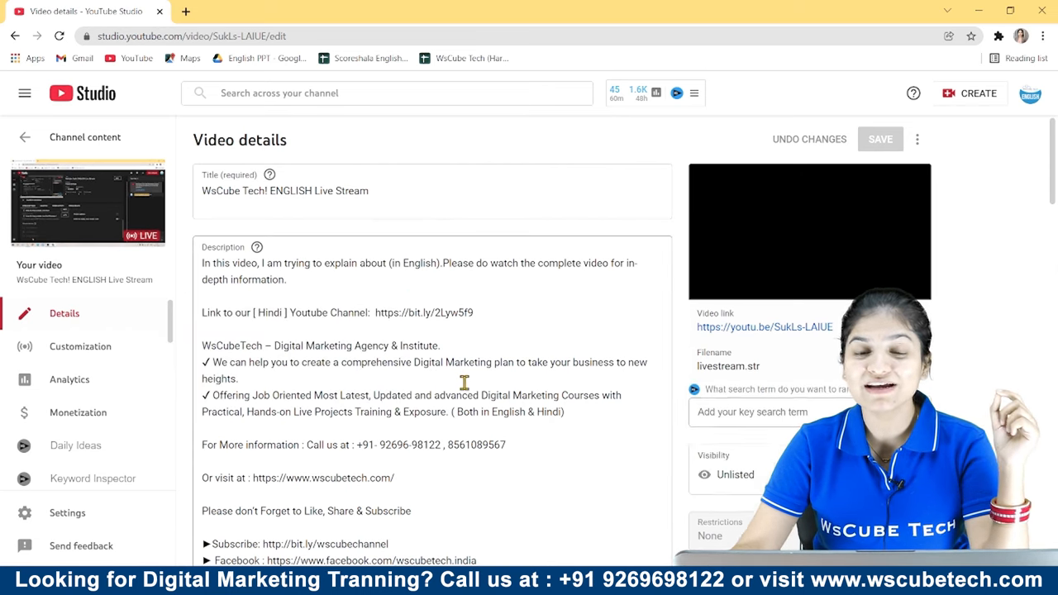
Step: Add a test character to the replay's title, then discard the unsaved change
{"action": "scroll", "scroll_direction": "down", "scroll_amount": 3}
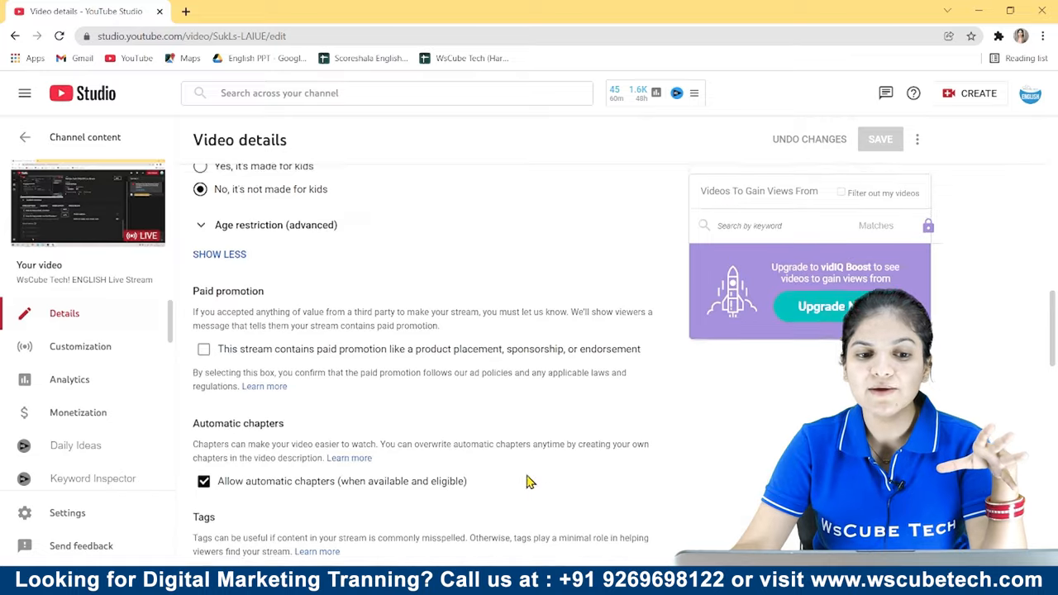
{"action": "scroll", "scroll_direction": "up", "scroll_amount": 3}
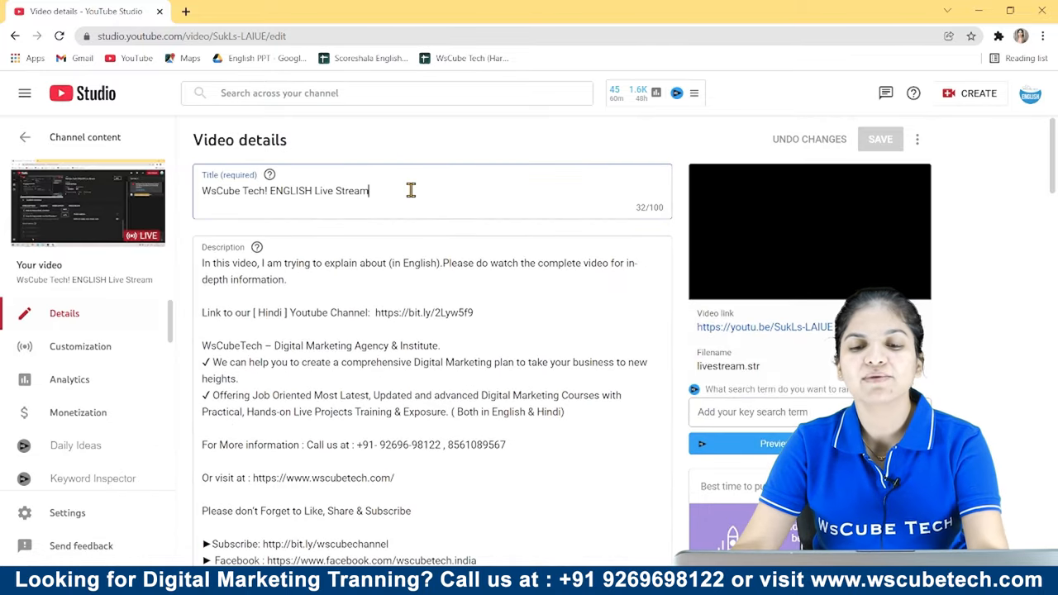
{"action": "type", "text": "v"}
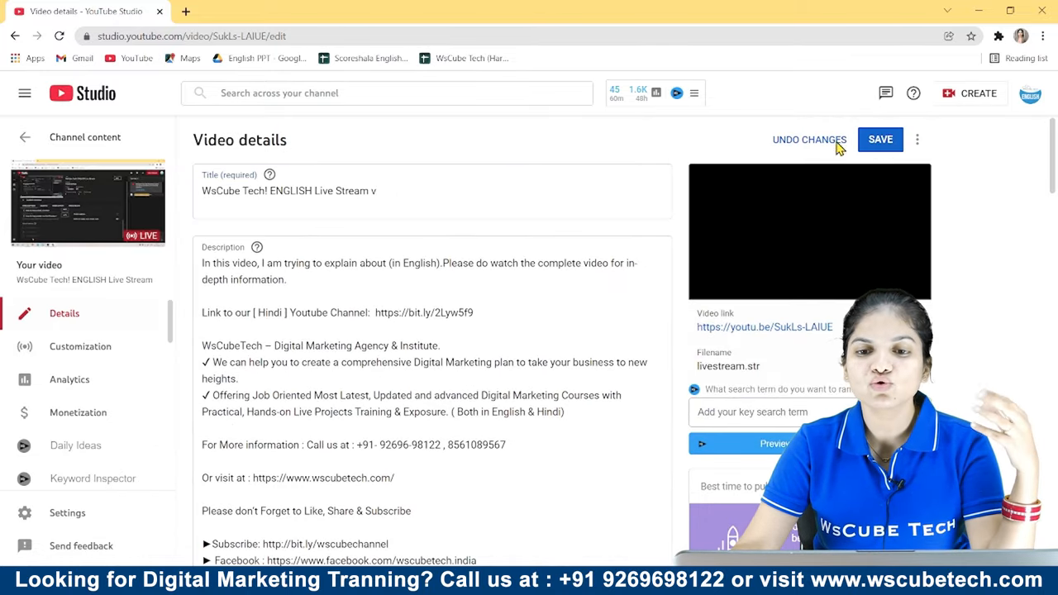
{"action": "mouse_move", "coordinate": [4, 37]}
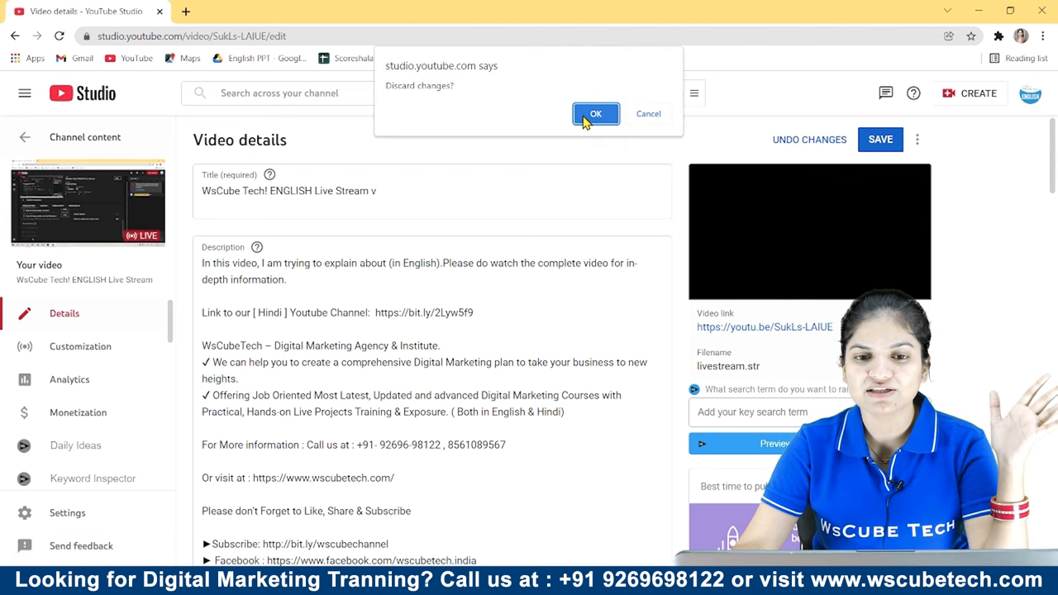
{"action": "left_click", "coordinate": [595, 114]}
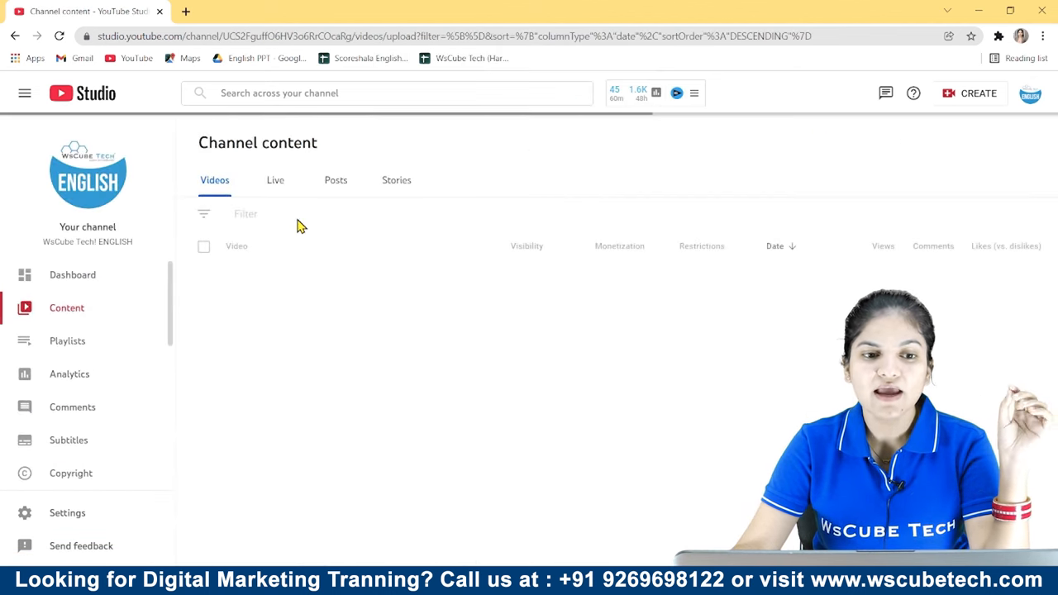
Step: Permanently delete the 6:34 stream replay from the Live tab
{"action": "left_click", "coordinate": [275, 180]}
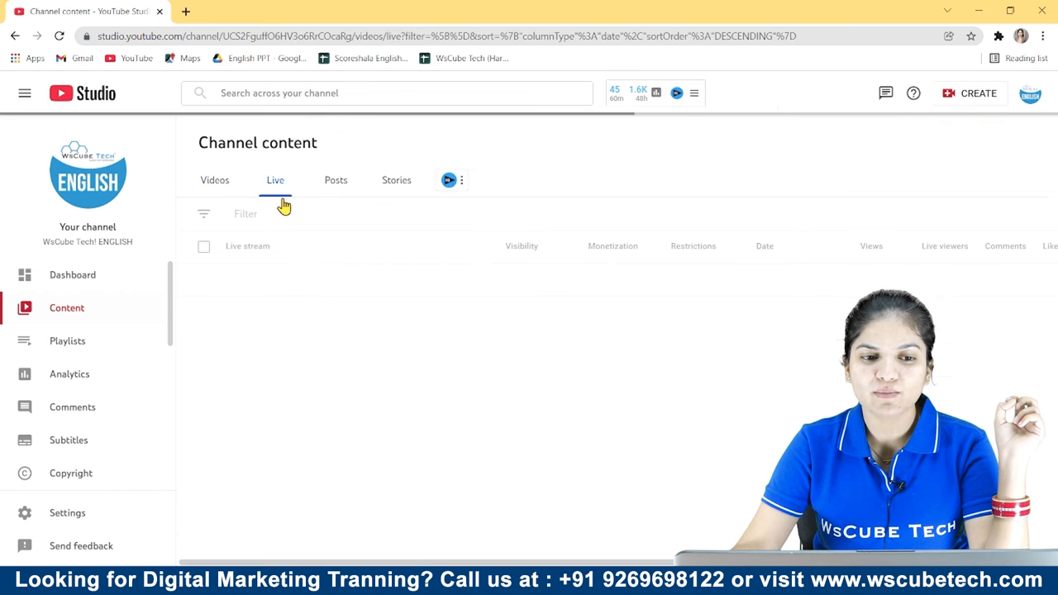
{"action": "left_click", "coordinate": [276, 179]}
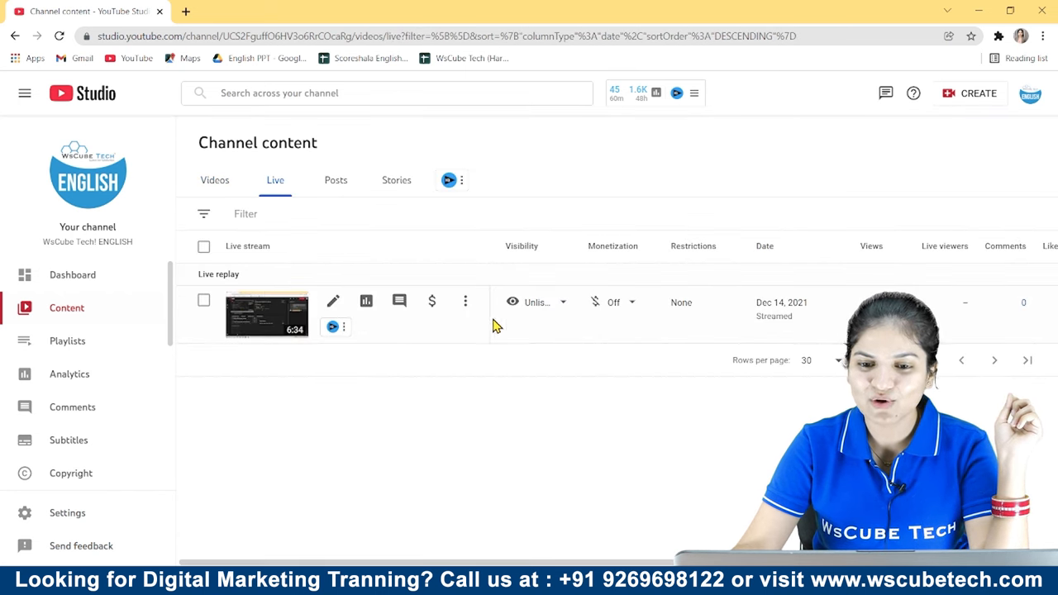
{"action": "mouse_move", "coordinate": [537, 301]}
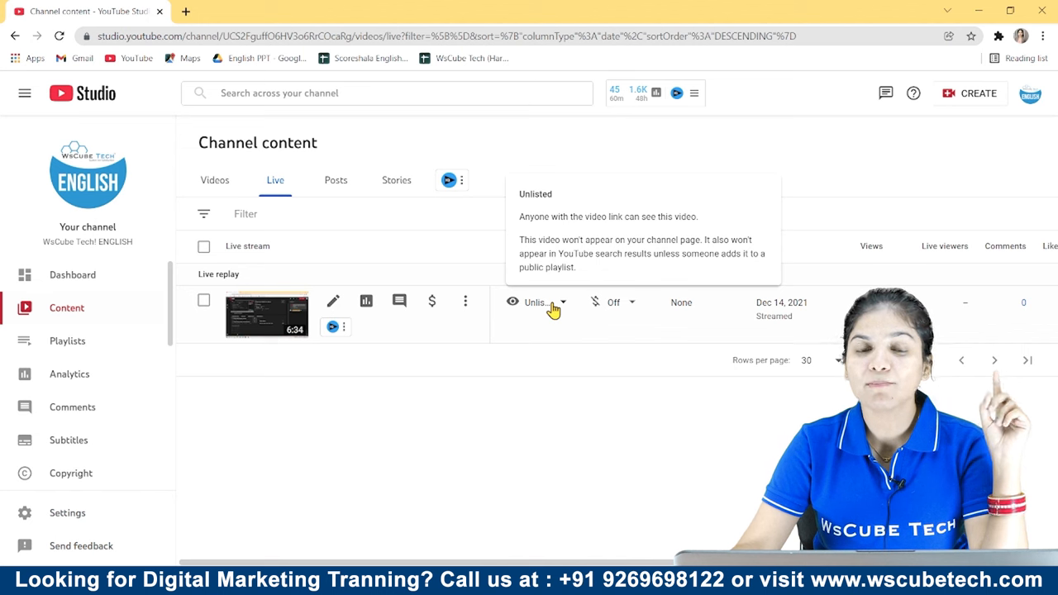
{"action": "left_click", "coordinate": [465, 301]}
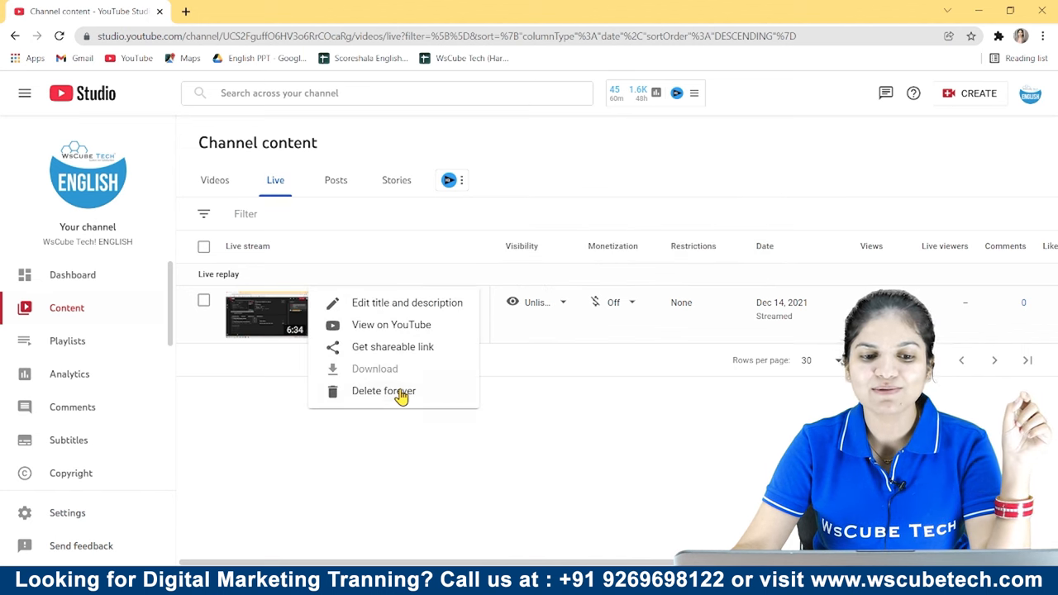
{"action": "left_click", "coordinate": [383, 390]}
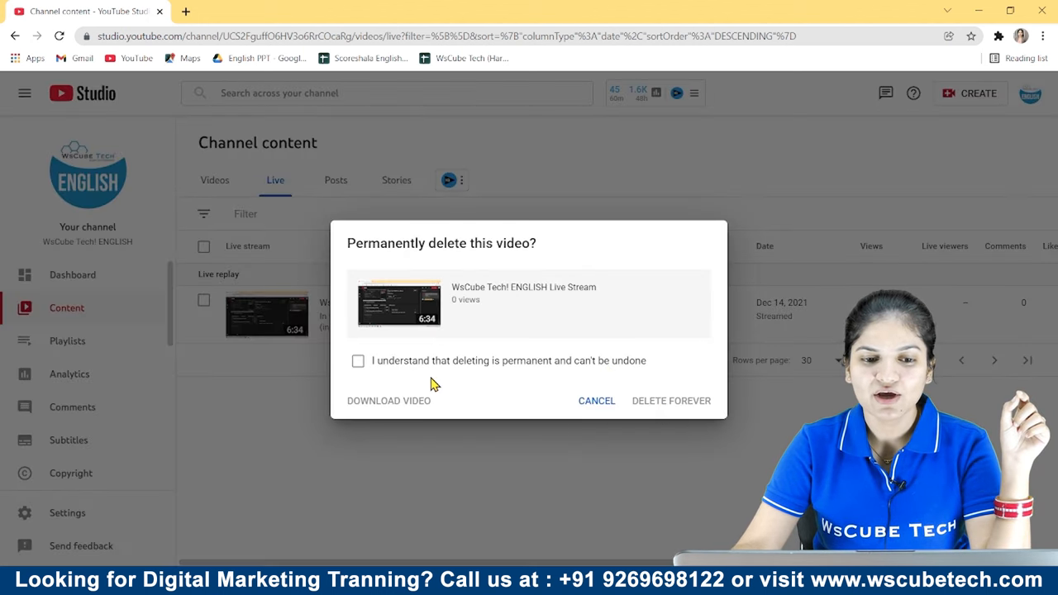
{"action": "left_click", "coordinate": [596, 400]}
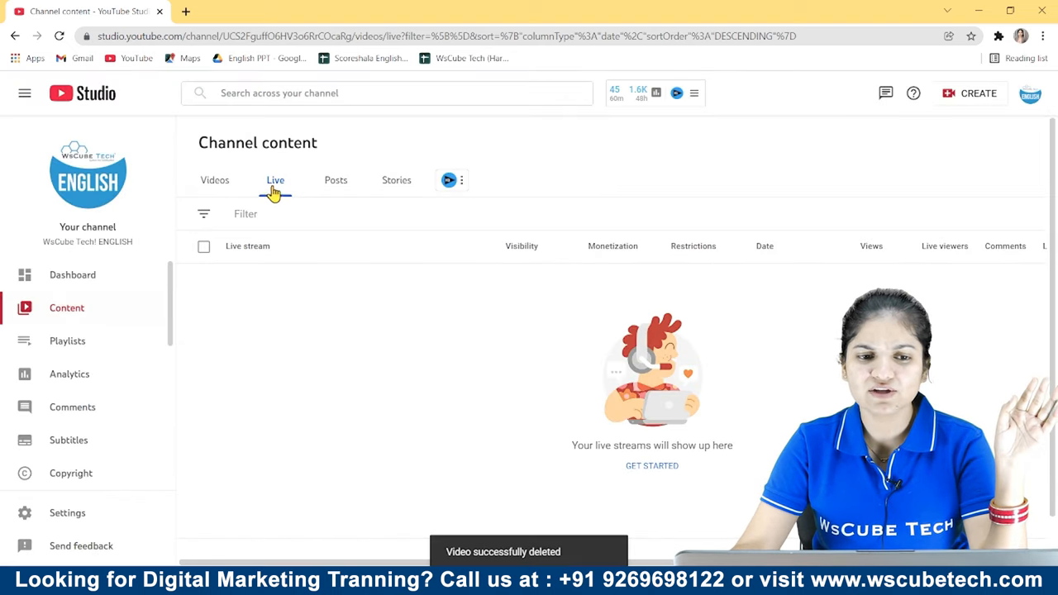
{"action": "mouse_move", "coordinate": [286, 414]}
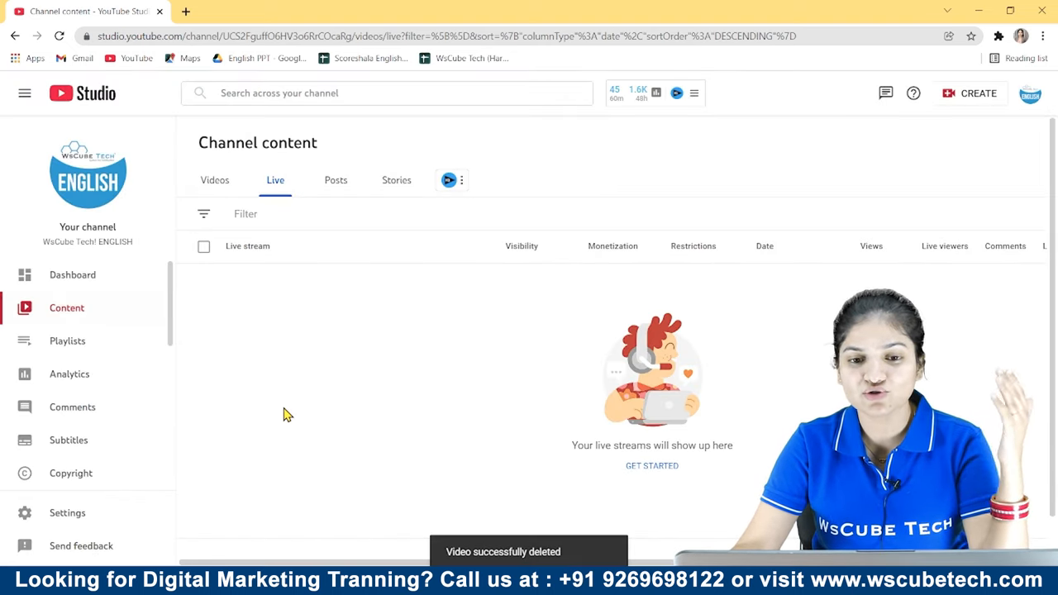